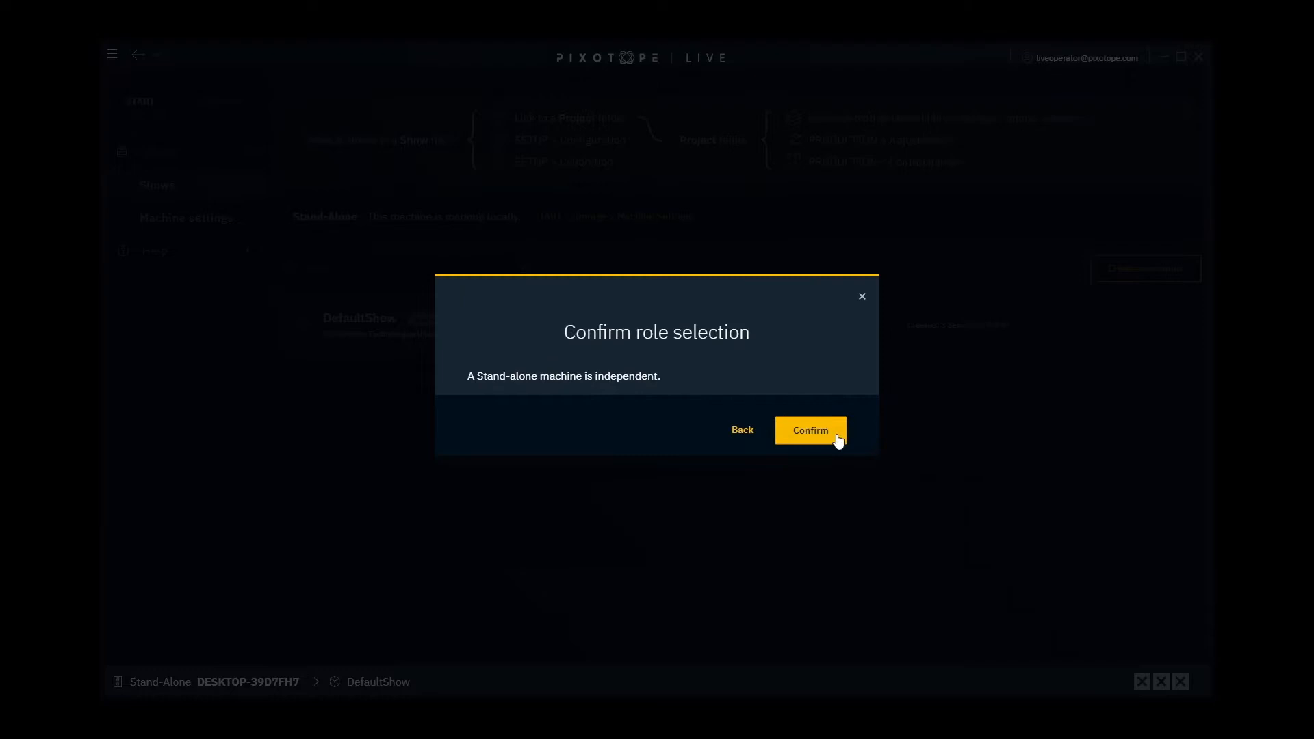
Confirm the Stand-Alone machine role for this machine
left_click(810, 430)
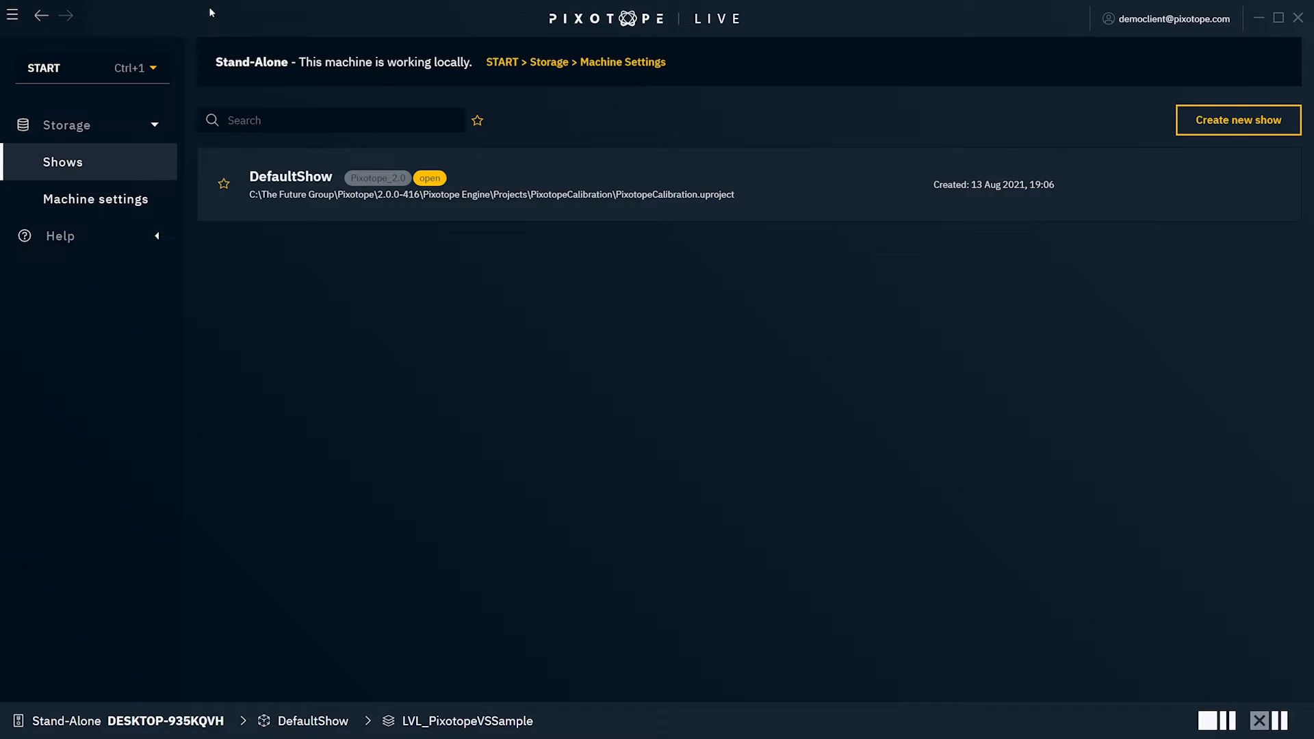
Switch to SETUP mode and return to the stored shows list as Server
left_click(47, 68)
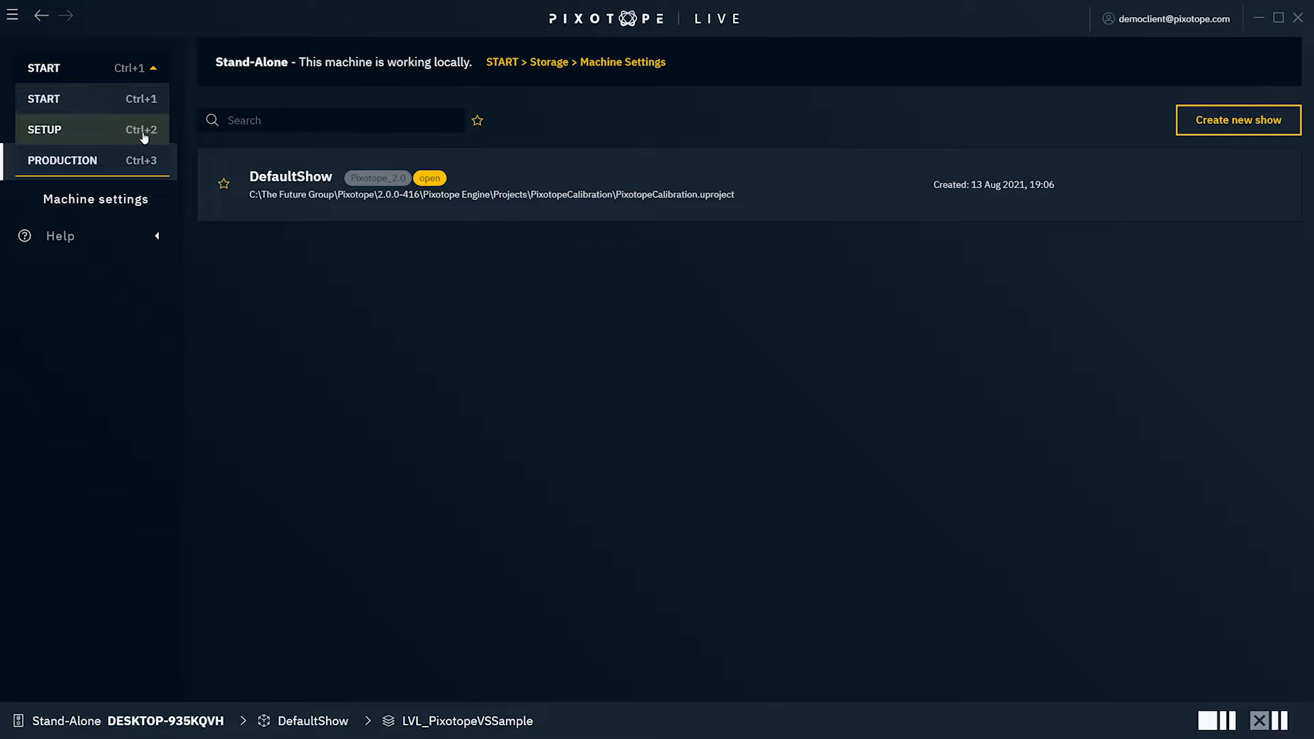
left_click(44, 128)
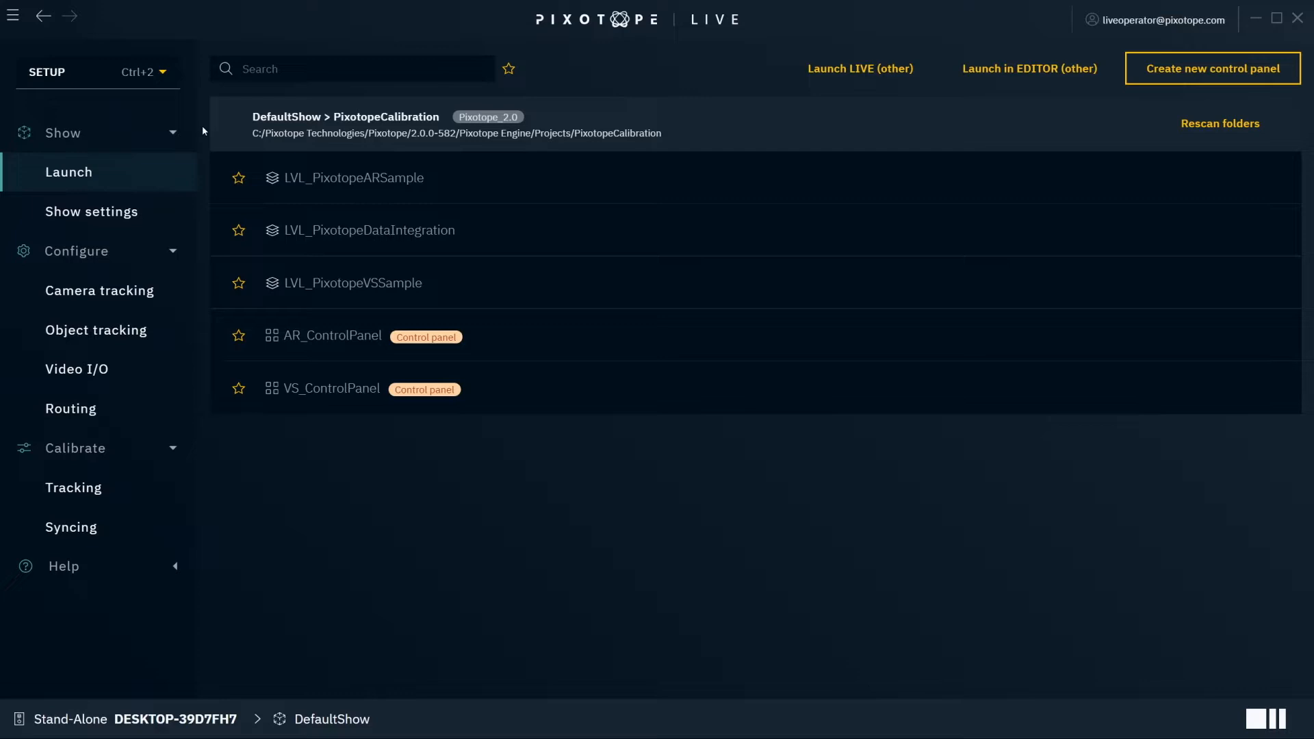
left_click(142, 71)
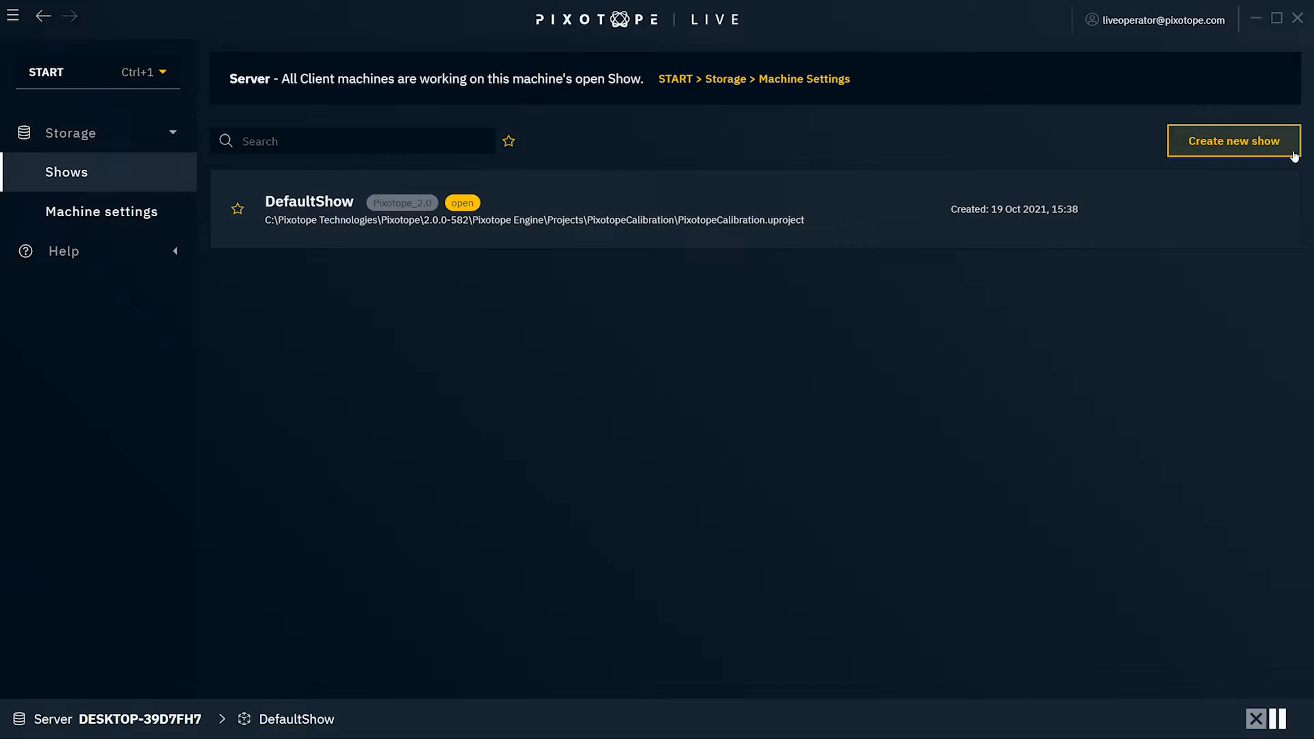
Continue DefaultShow and bring up its show settings with the PixotopeCalibration project
left_click(1234, 140)
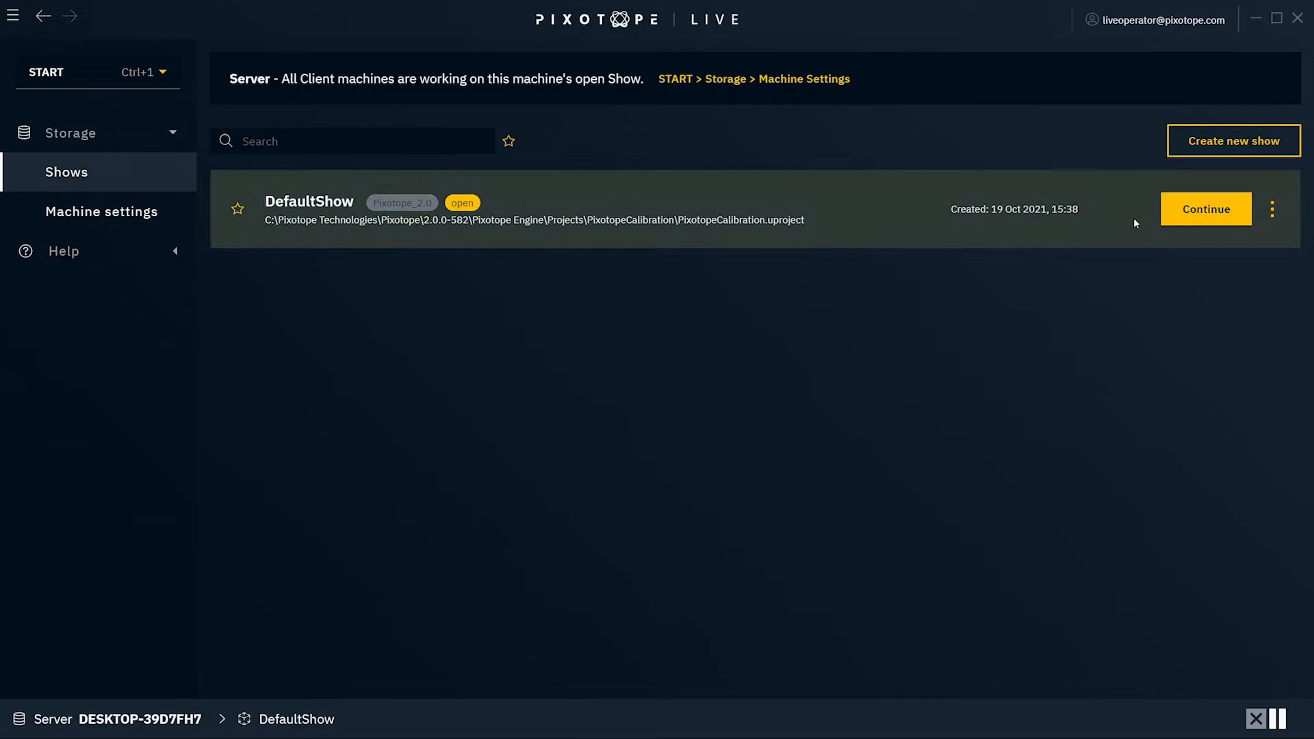
left_click(1205, 209)
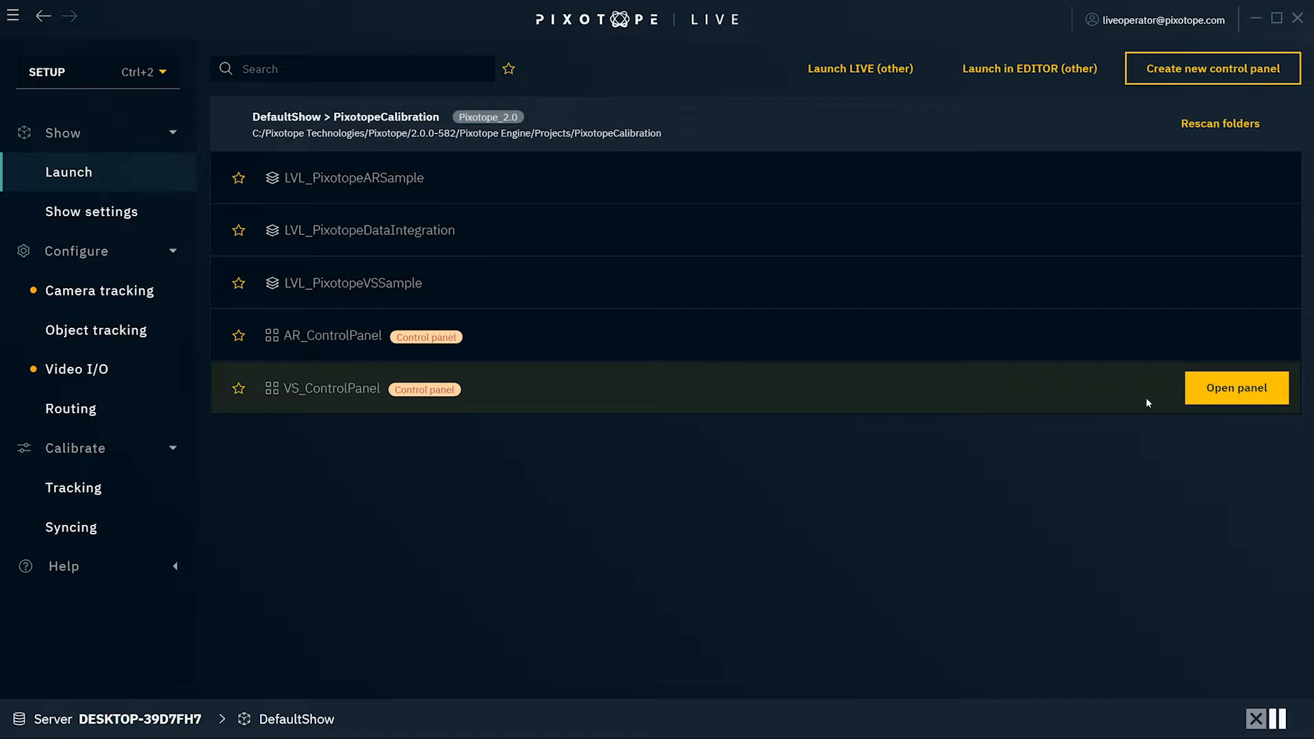
left_click(91, 211)
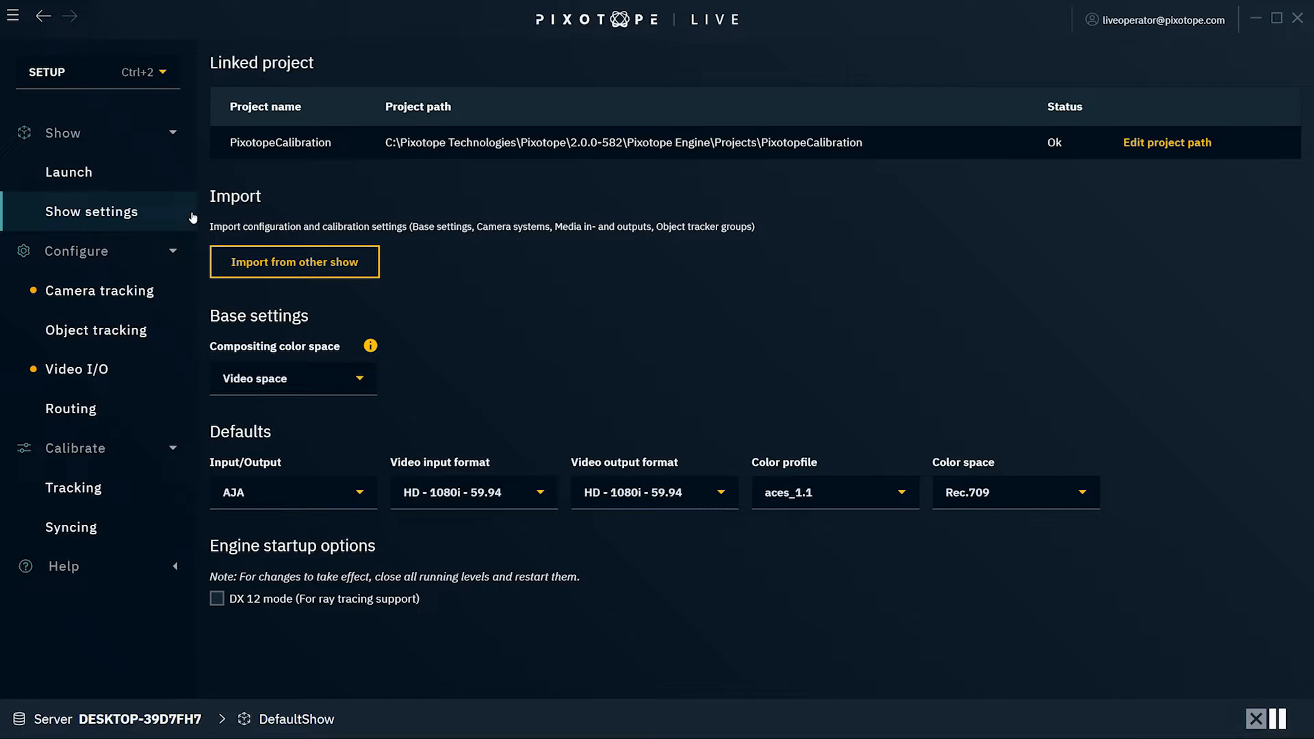
List the default video input/output hardware types (AJA, BMD, File, NDI)
left_click(293, 492)
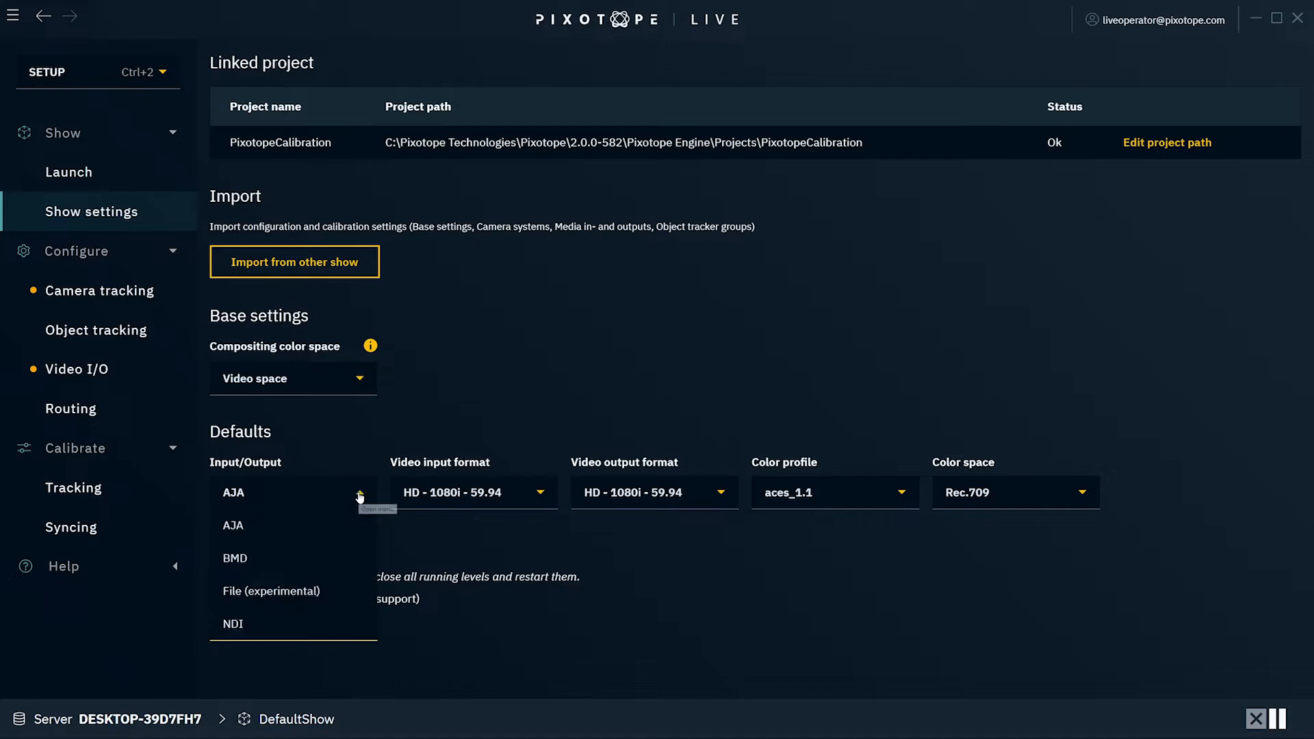
mouse_move(271, 592)
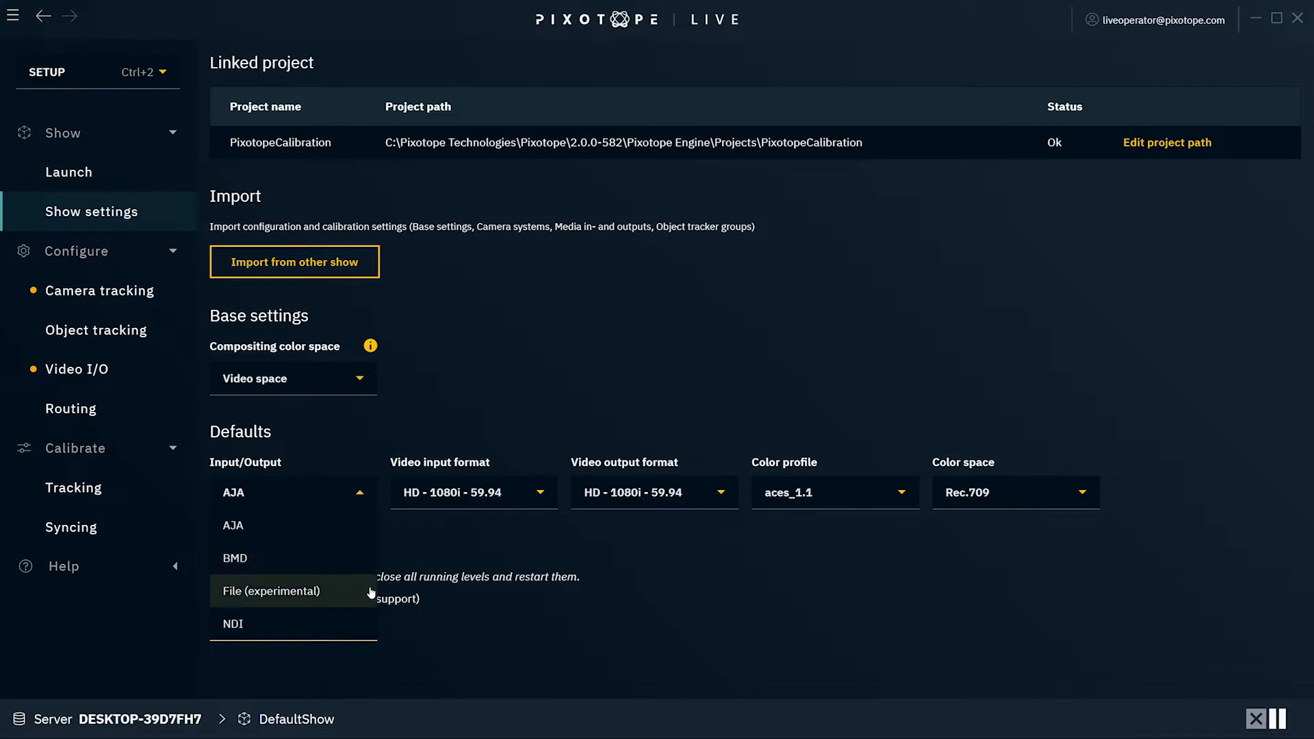
mouse_move(377, 611)
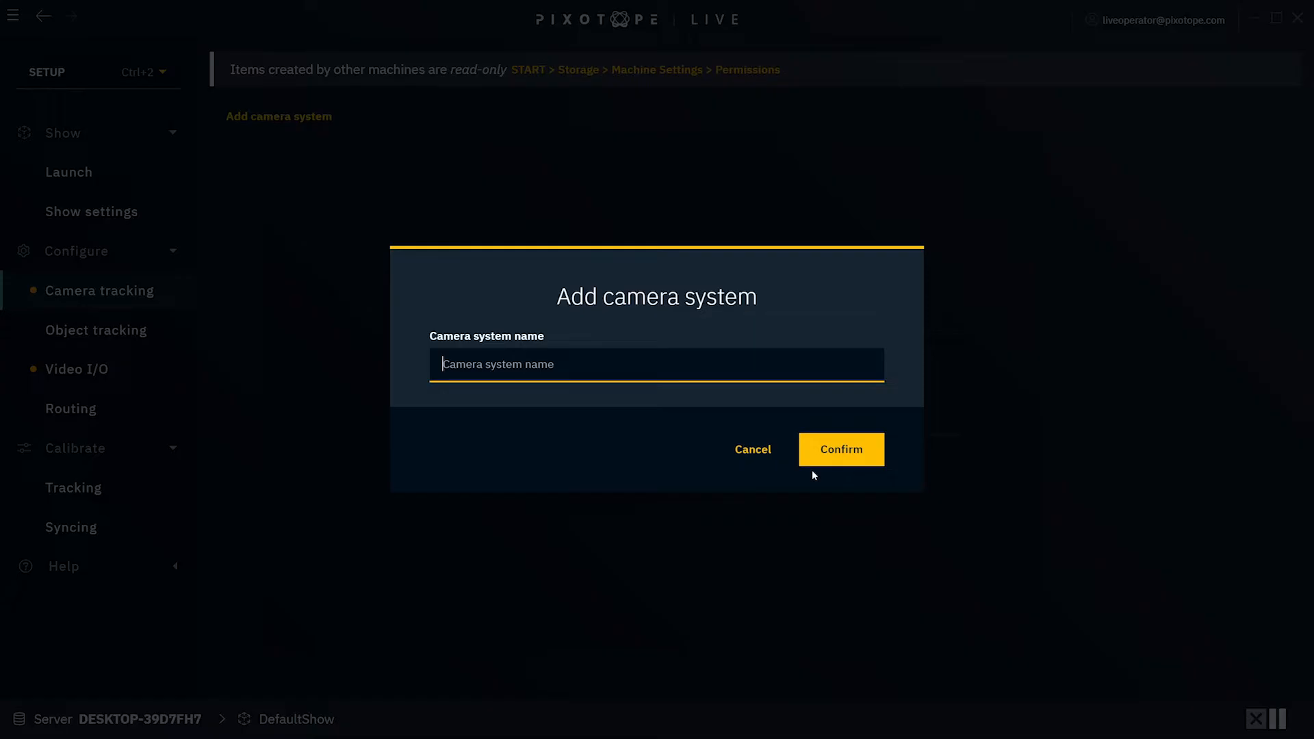
Create camera system 'A Cam' tracked by DESKTOP-39D7FH7 over FreeD D1
type("A Cam")
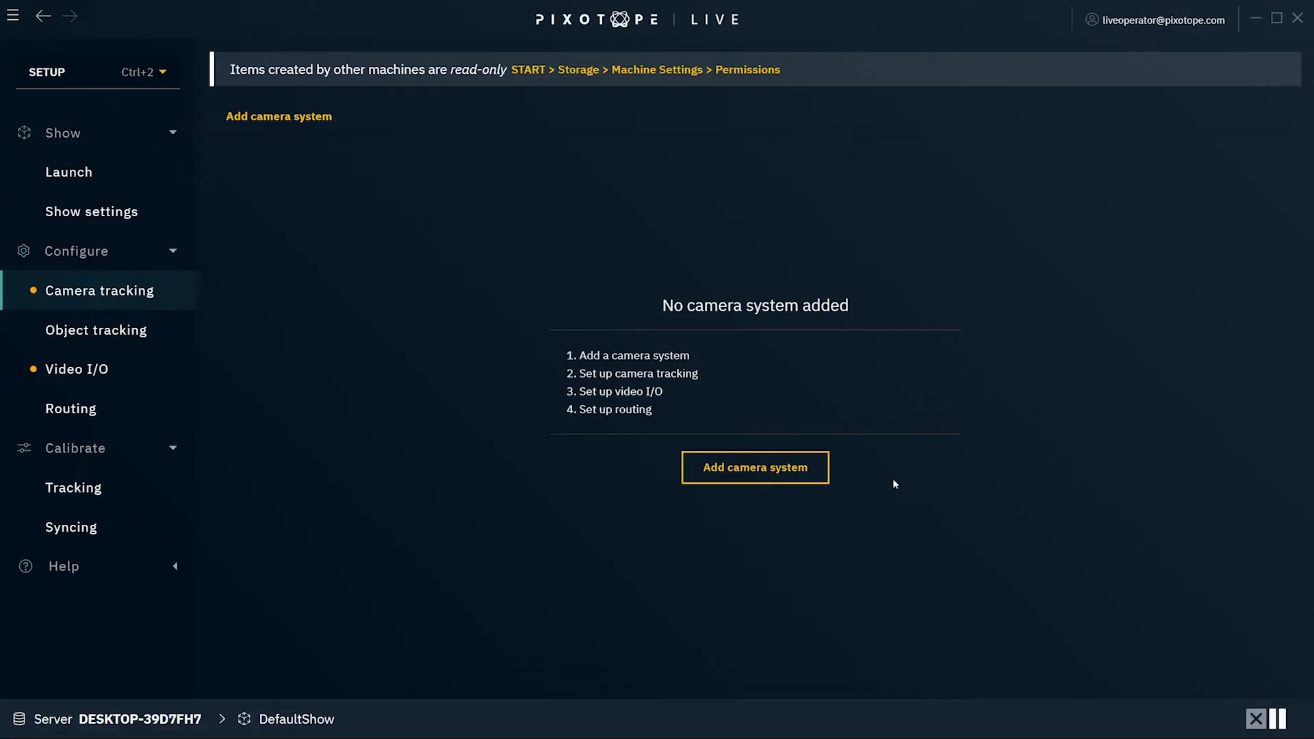
left_click(754, 466)
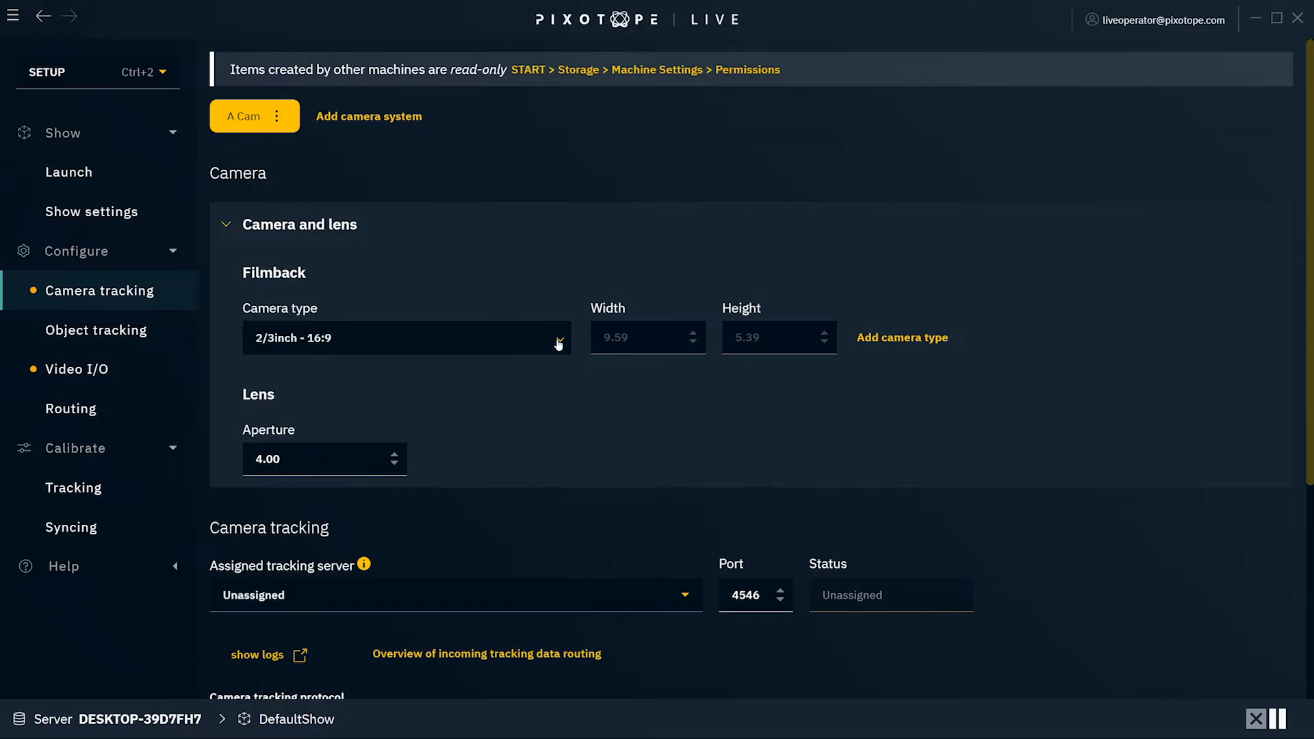
mouse_move(282, 287)
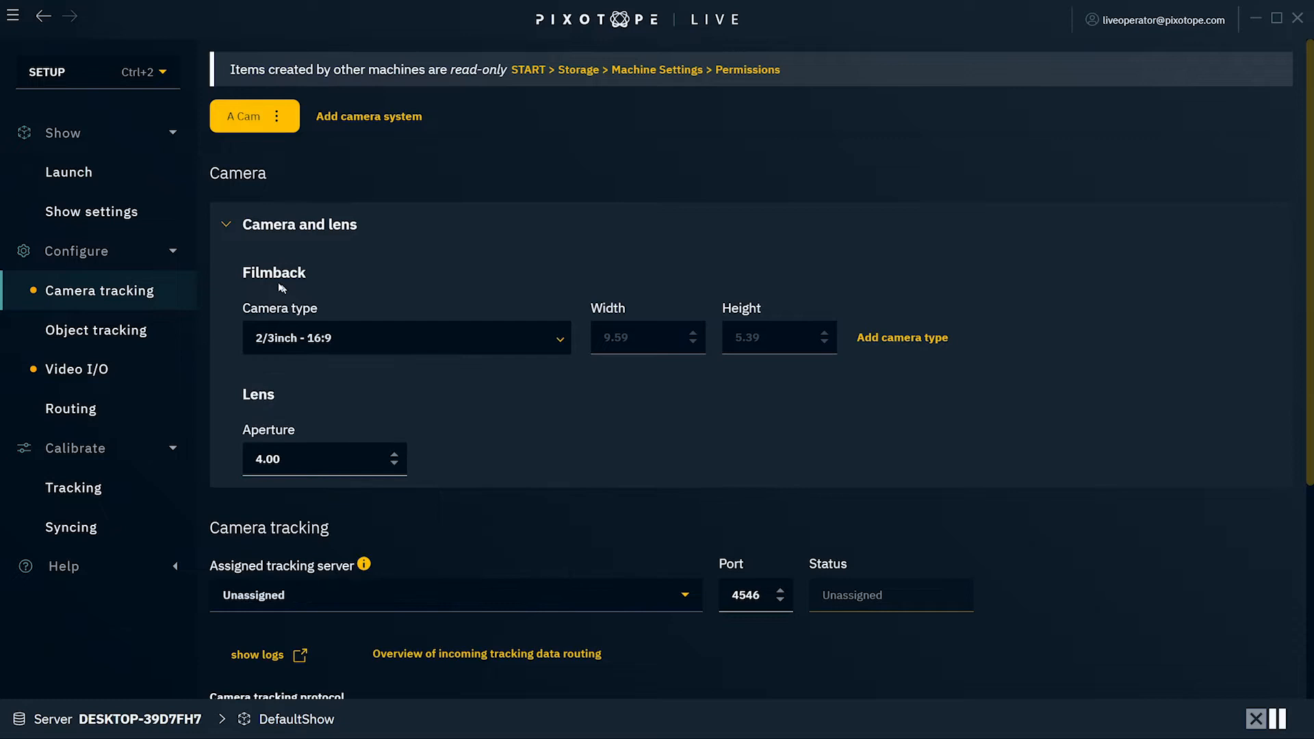
left_click(224, 223)
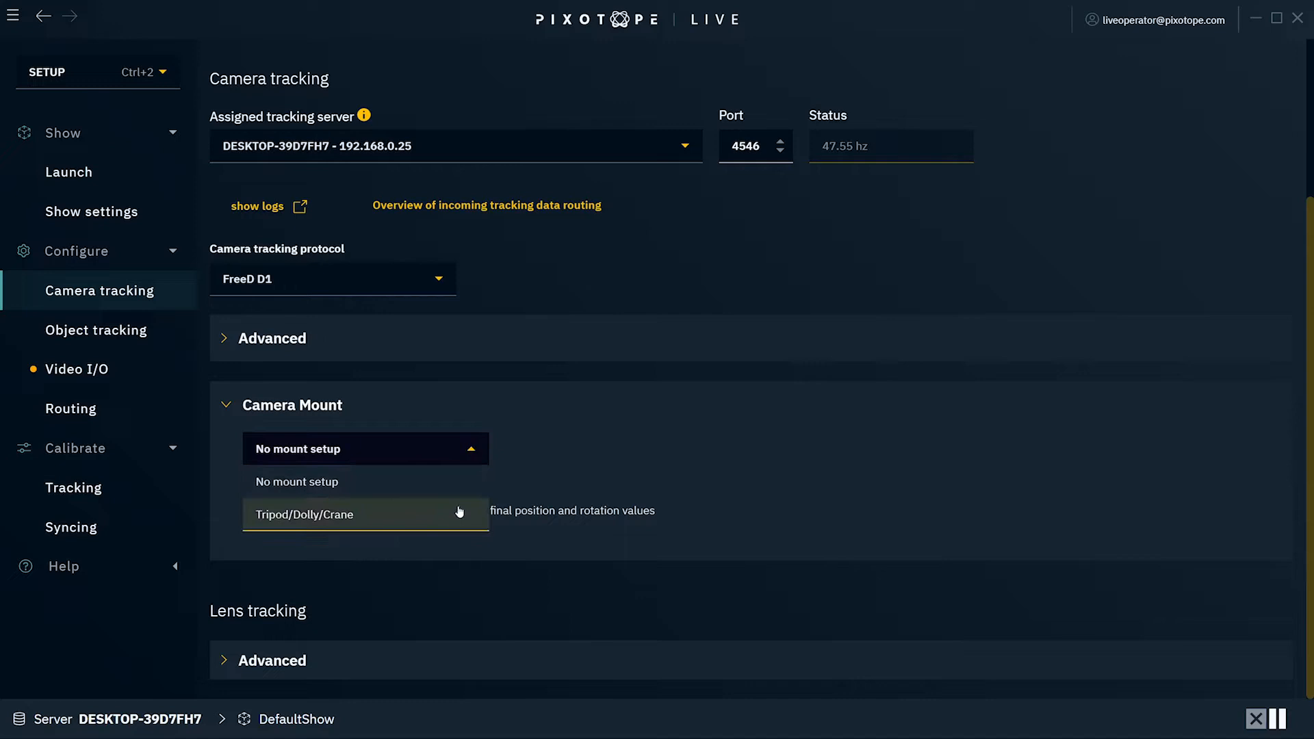
Set A Cam's mount to Tripod/Dolly/Crane with 160 cm height and 9, 0, 20 cm offsets
left_click(304, 515)
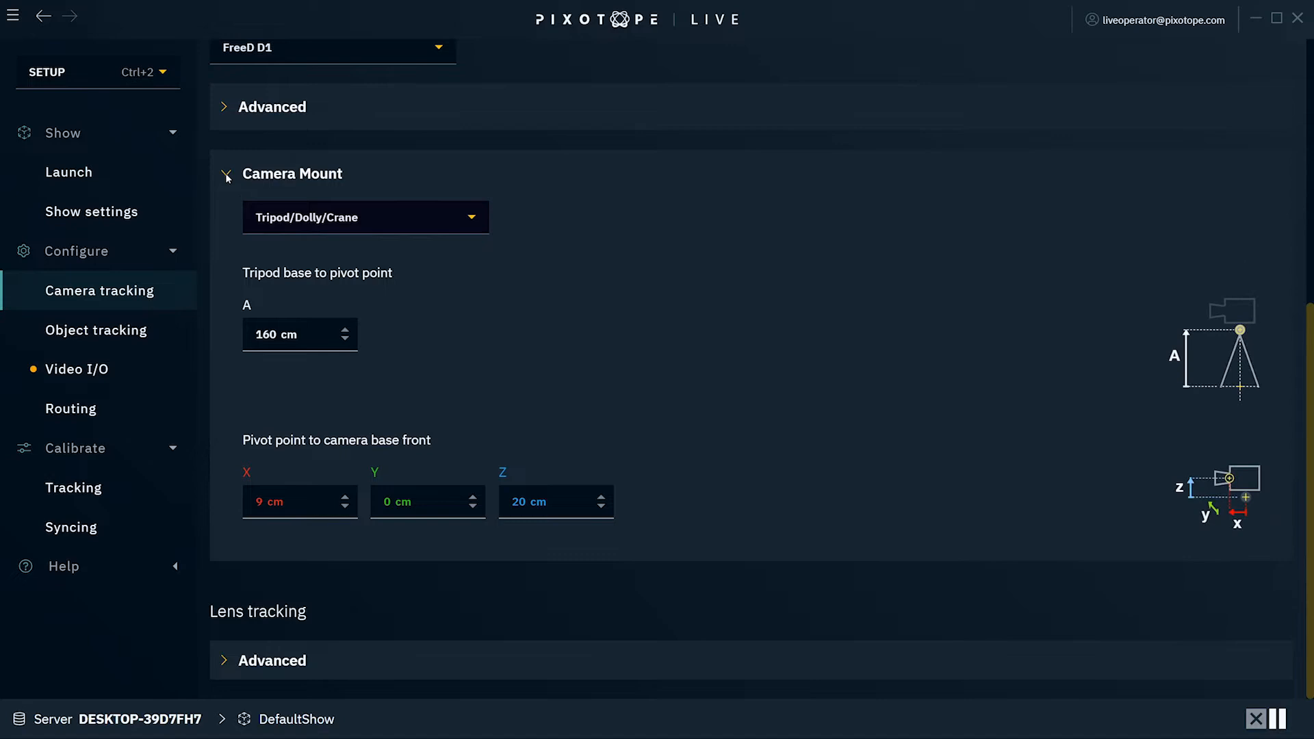
left_click(224, 174)
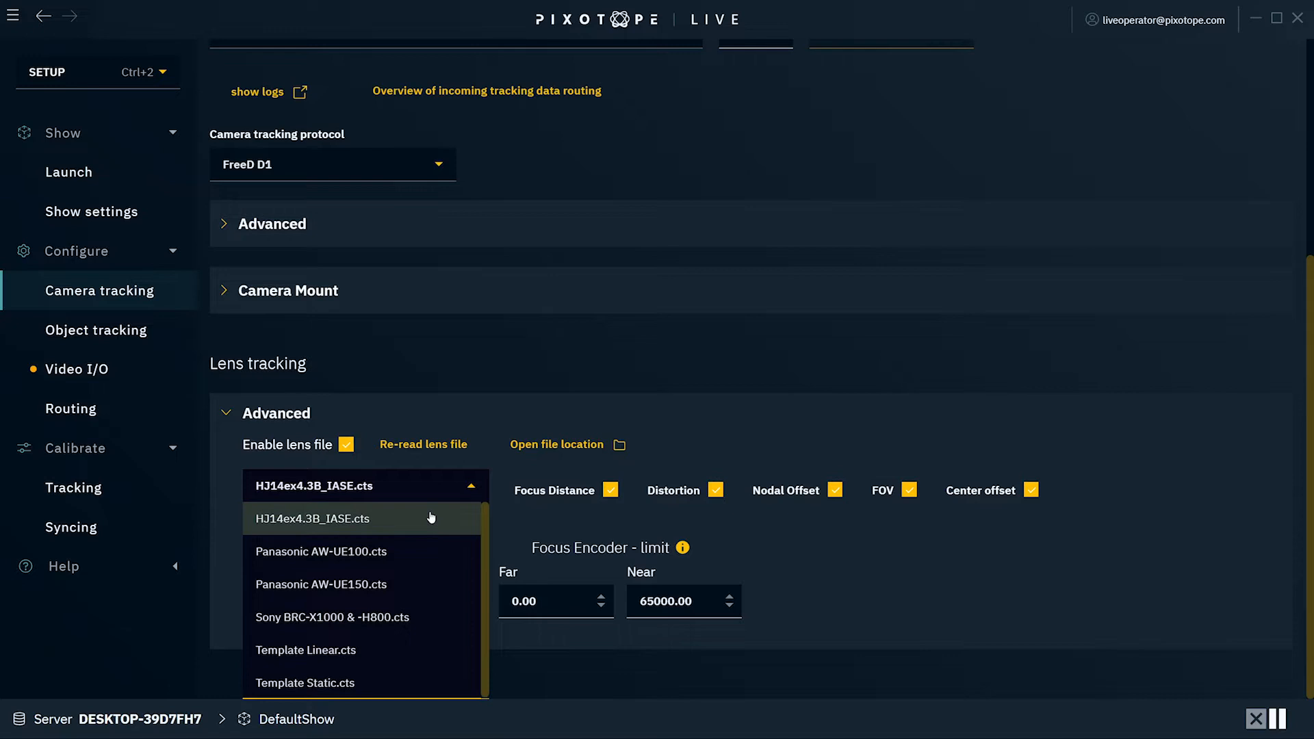
Load lens file HJ14ex4.3B_IASE.cts for A Cam, keeping encoder limits 0–65000, then move to object tracking
left_click(312, 518)
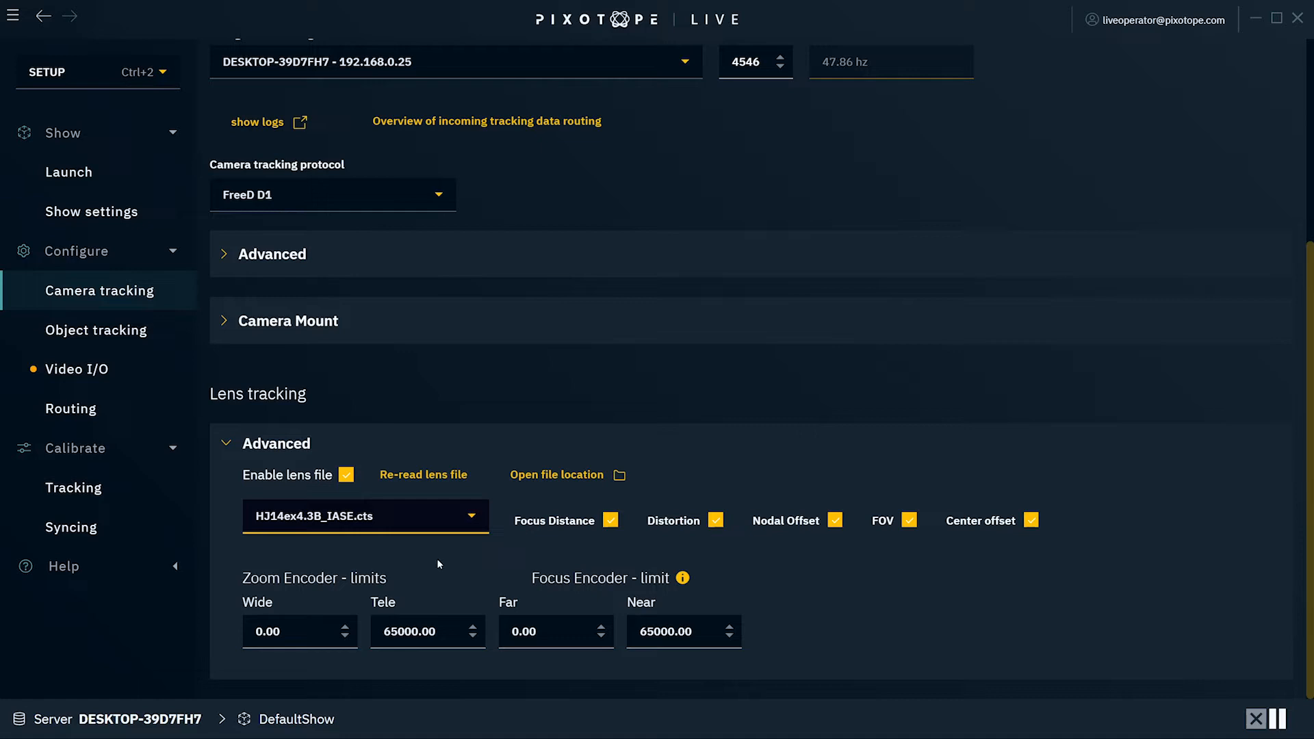
left_click(289, 632)
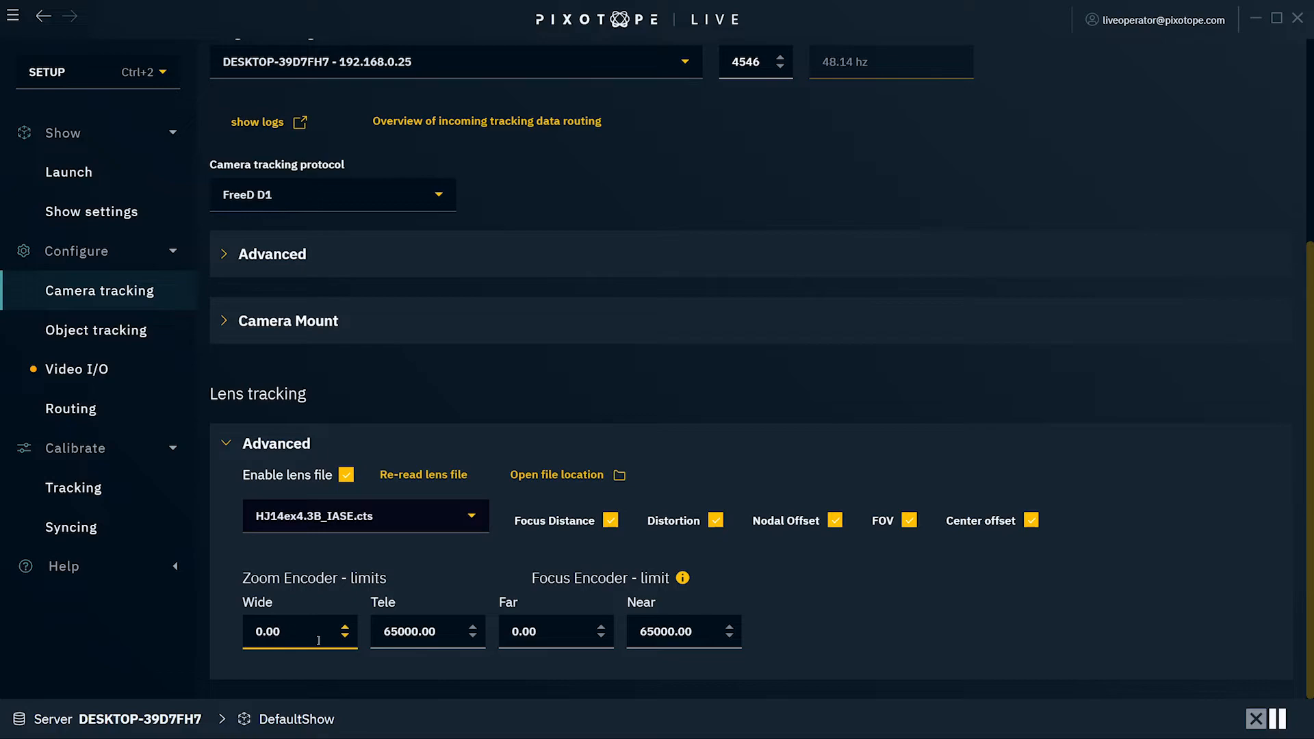
left_click(97, 330)
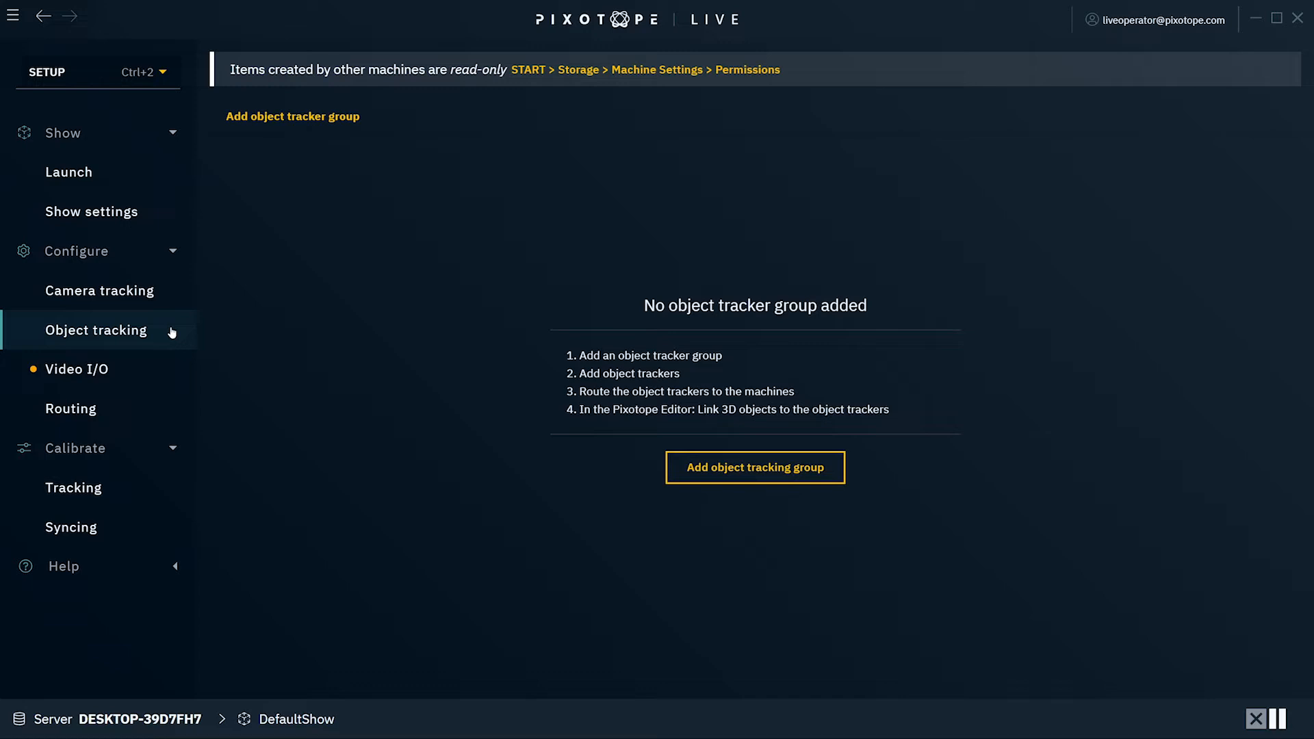
Bring up Video I/O showing A Cam's AJA input at HD 1080i 59.94
left_click(76, 368)
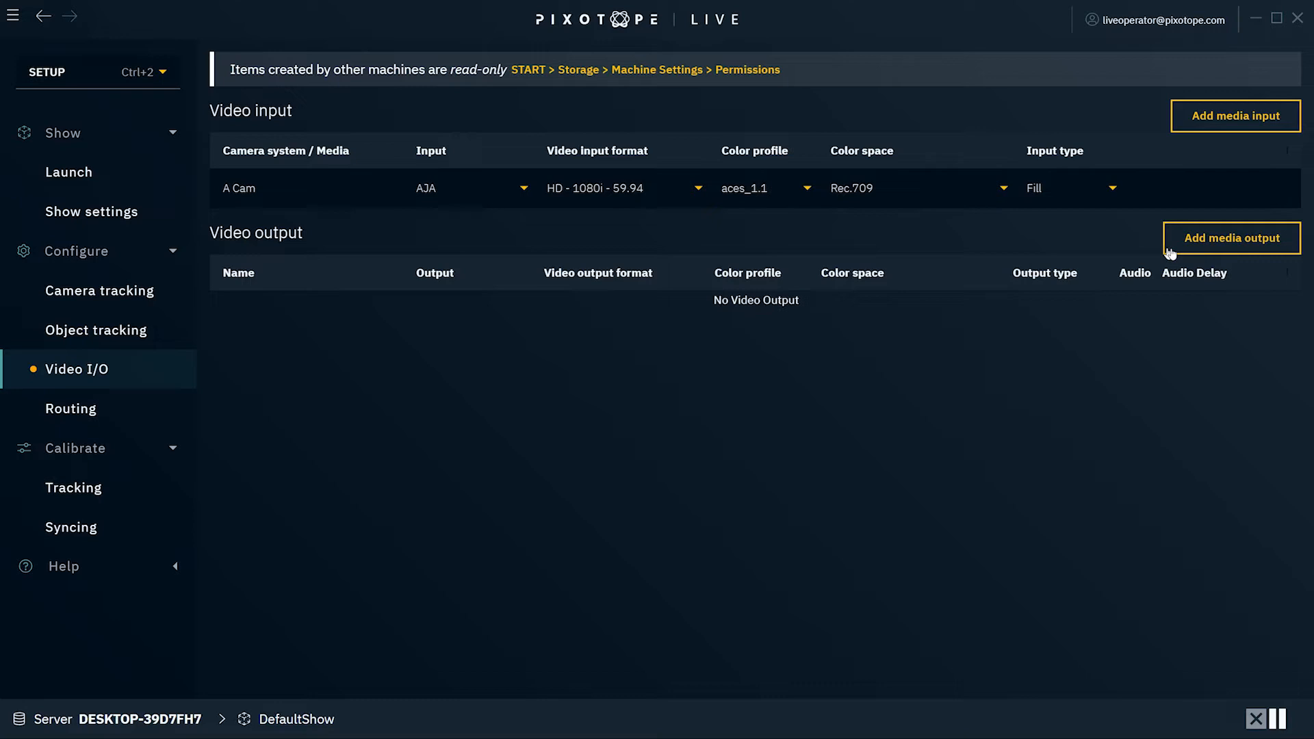
Add a 'Monitor' AJA video output at HD 1080i 59.94 and move to Routing
left_click(1232, 237)
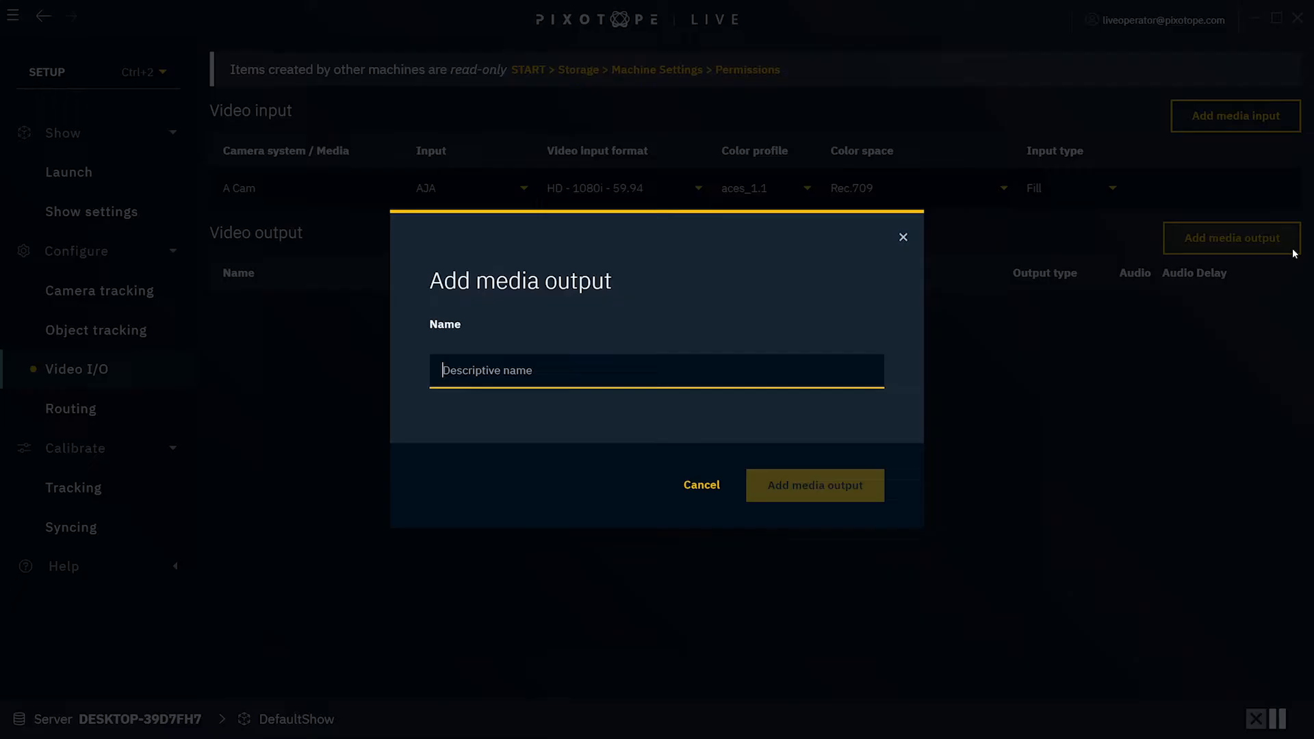
mouse_move(1185, 311)
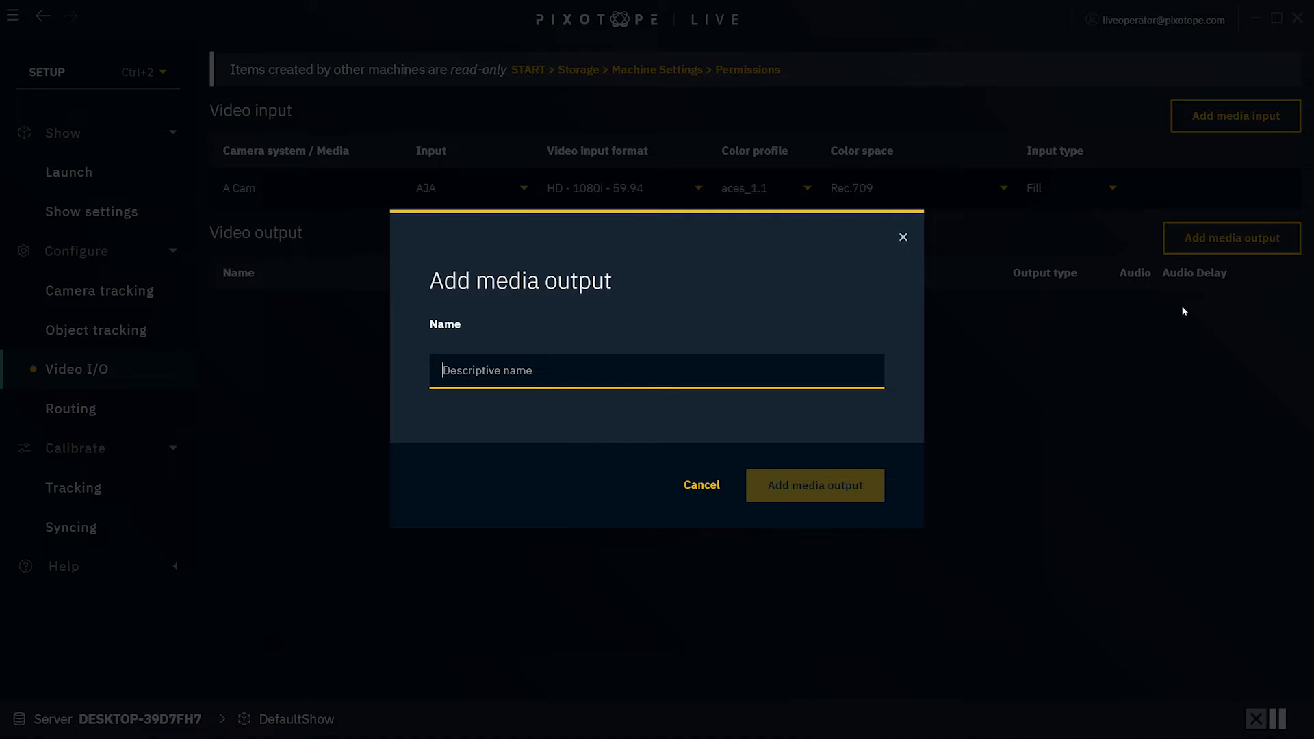
left_click(701, 485)
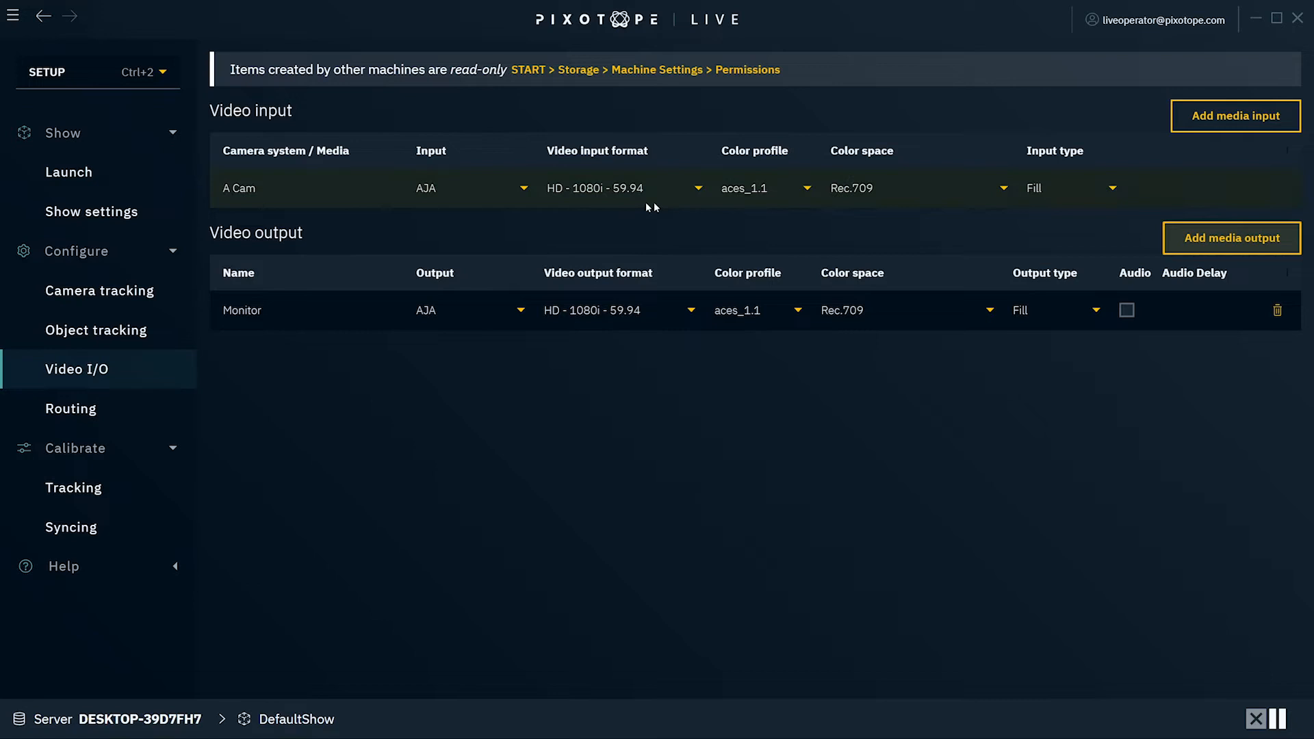
left_click(72, 410)
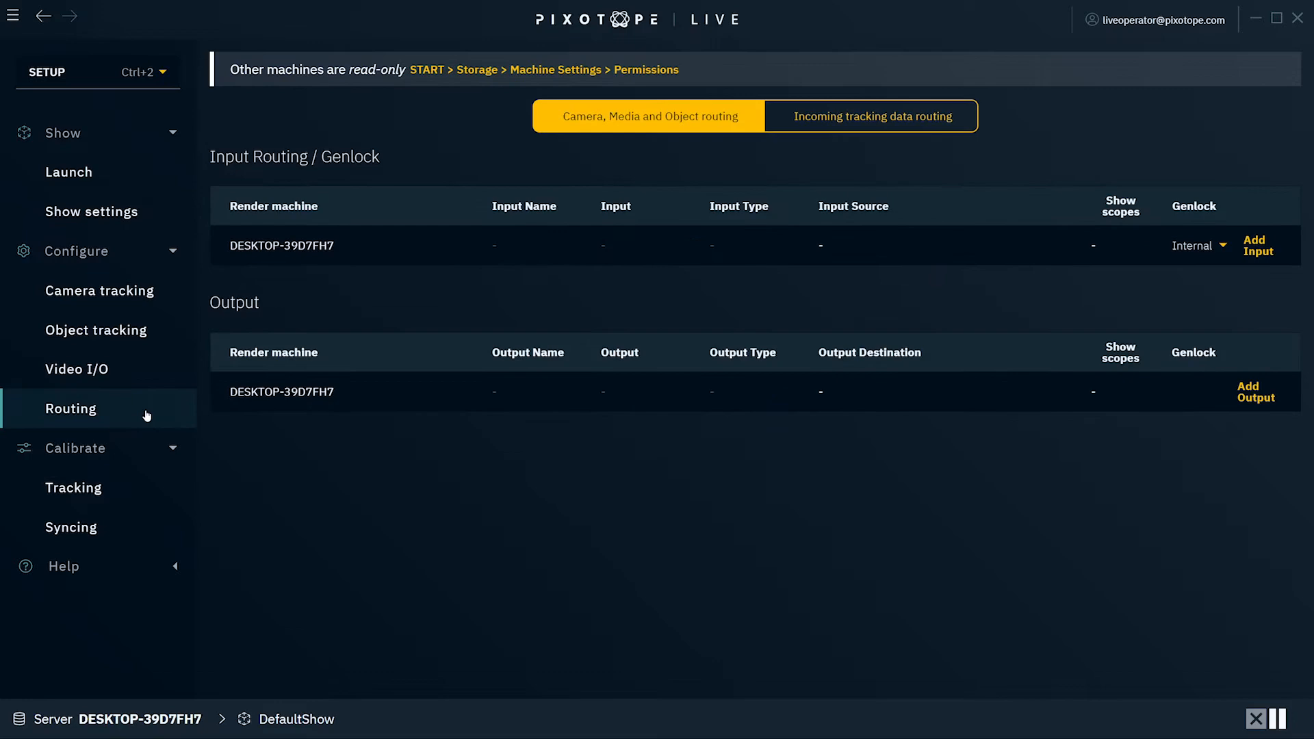
Route the A Cam input and the Monitor output to the render machine
left_click(1257, 245)
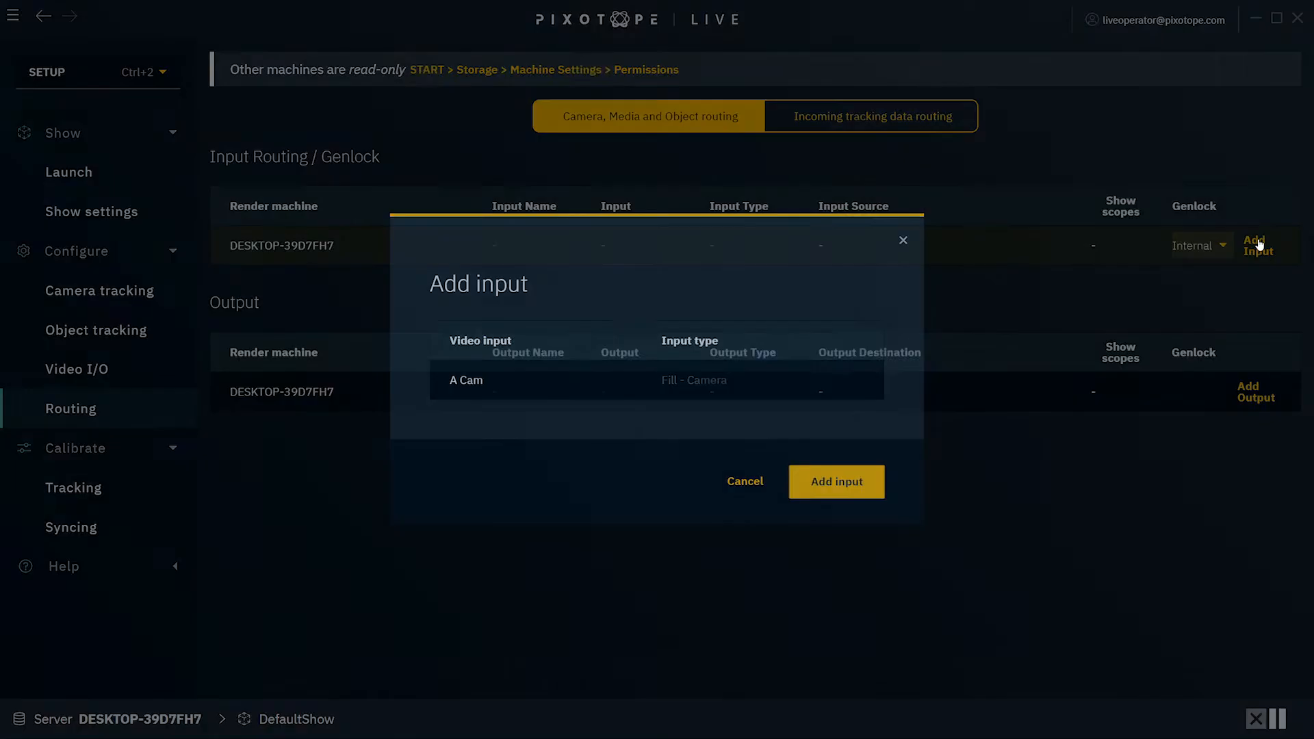
left_click(835, 482)
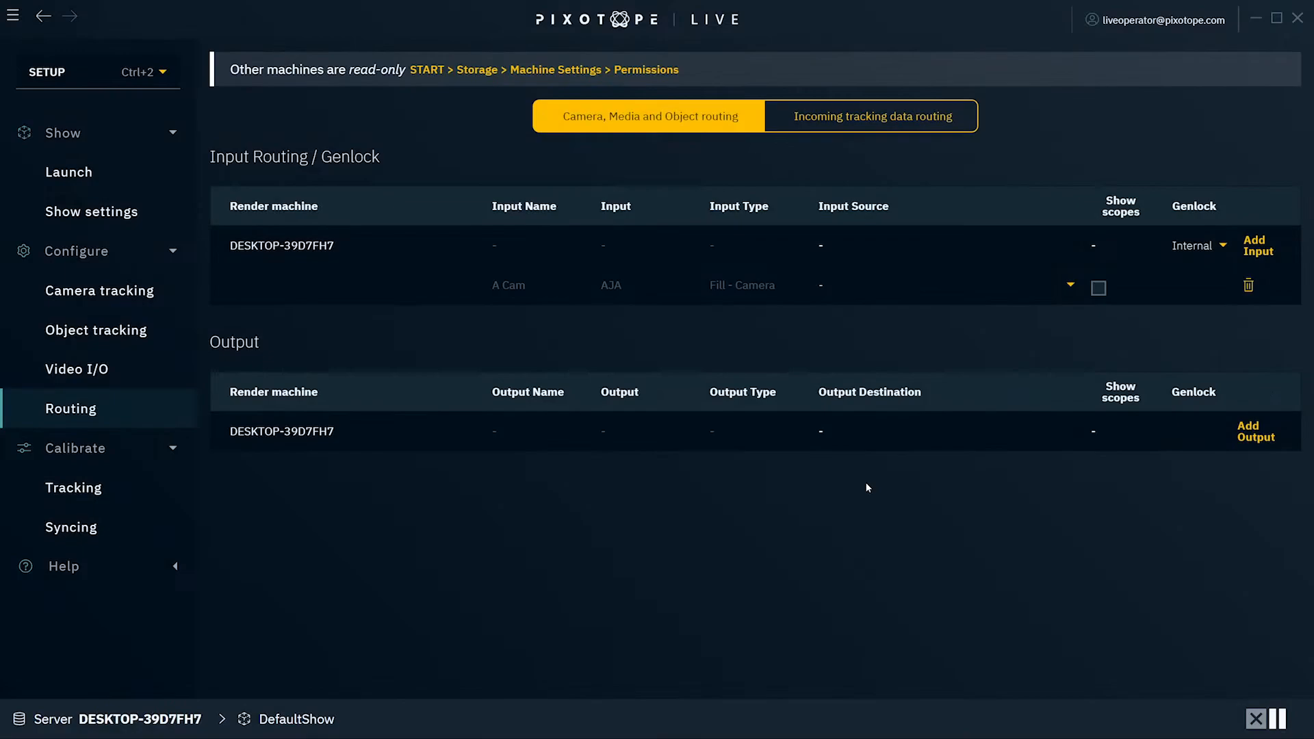
left_click(1255, 431)
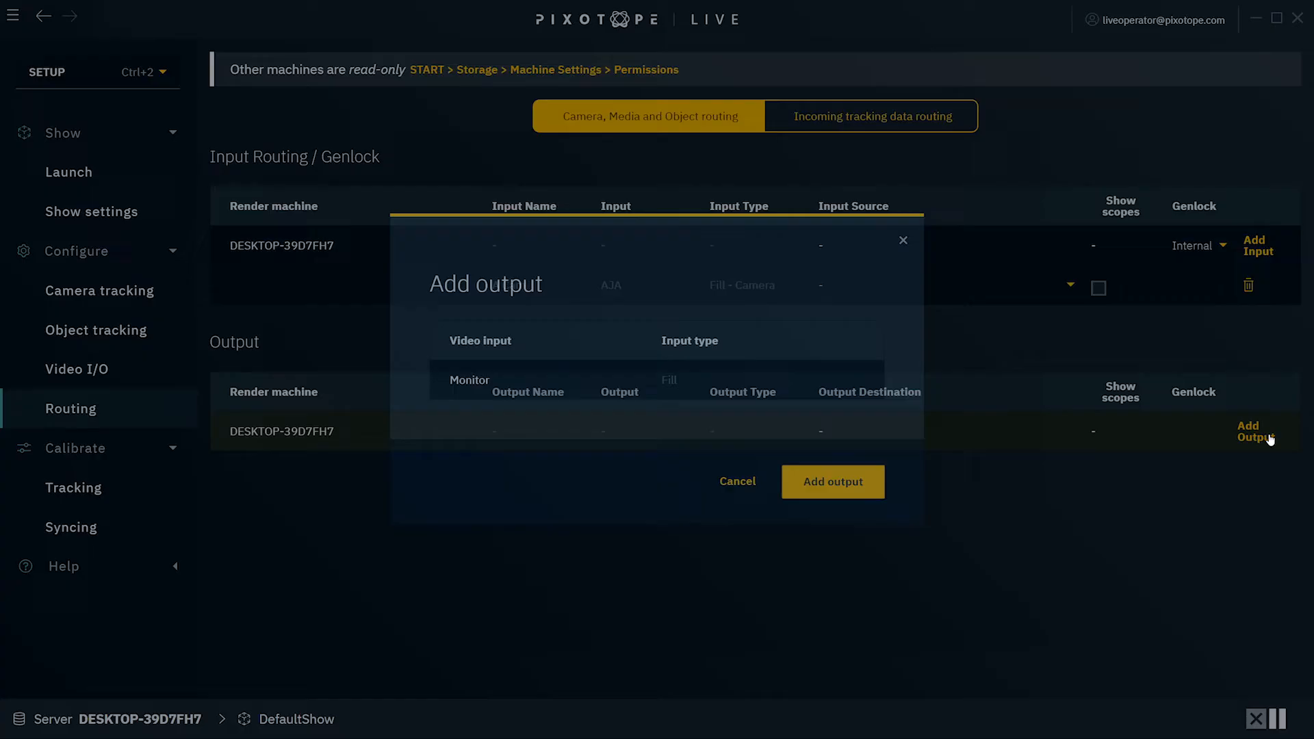
left_click(833, 481)
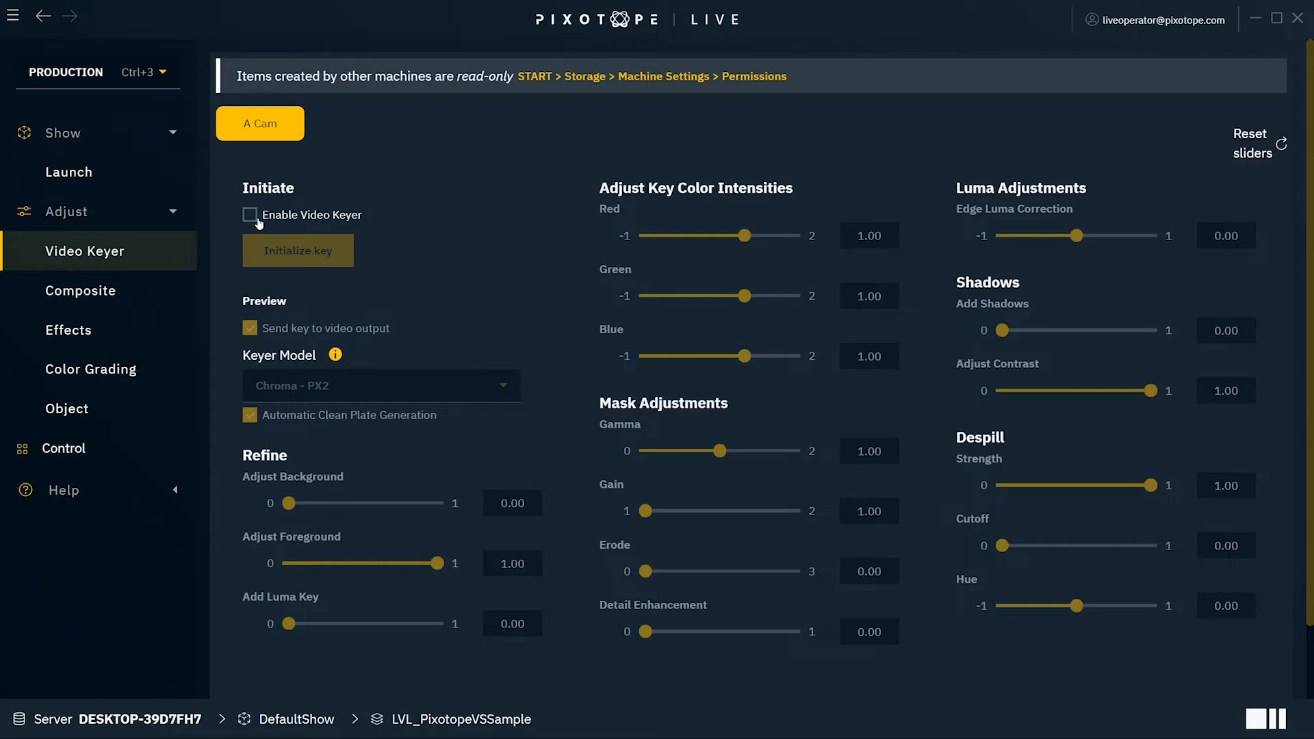
Enable the video keyer for A Cam in Production mode
left_click(249, 215)
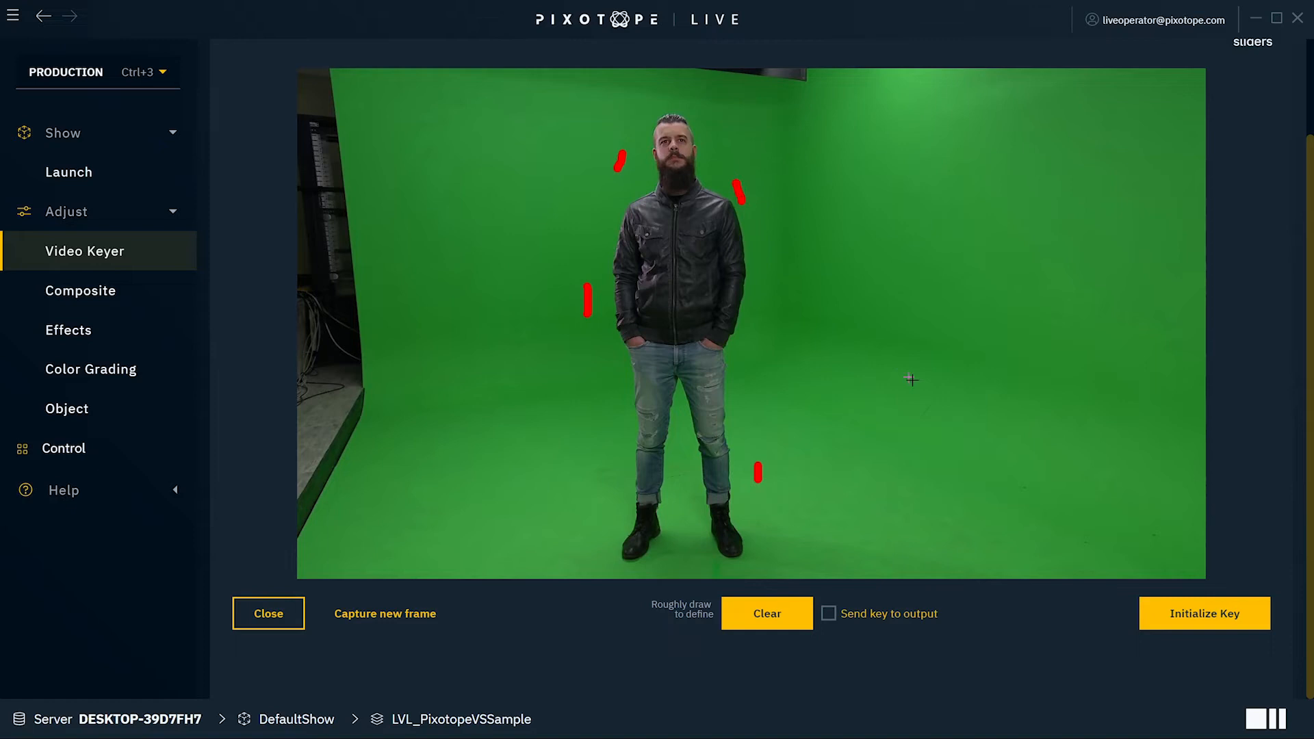
Initialize A Cam's key from the marked green-screen strokes
left_click(830, 614)
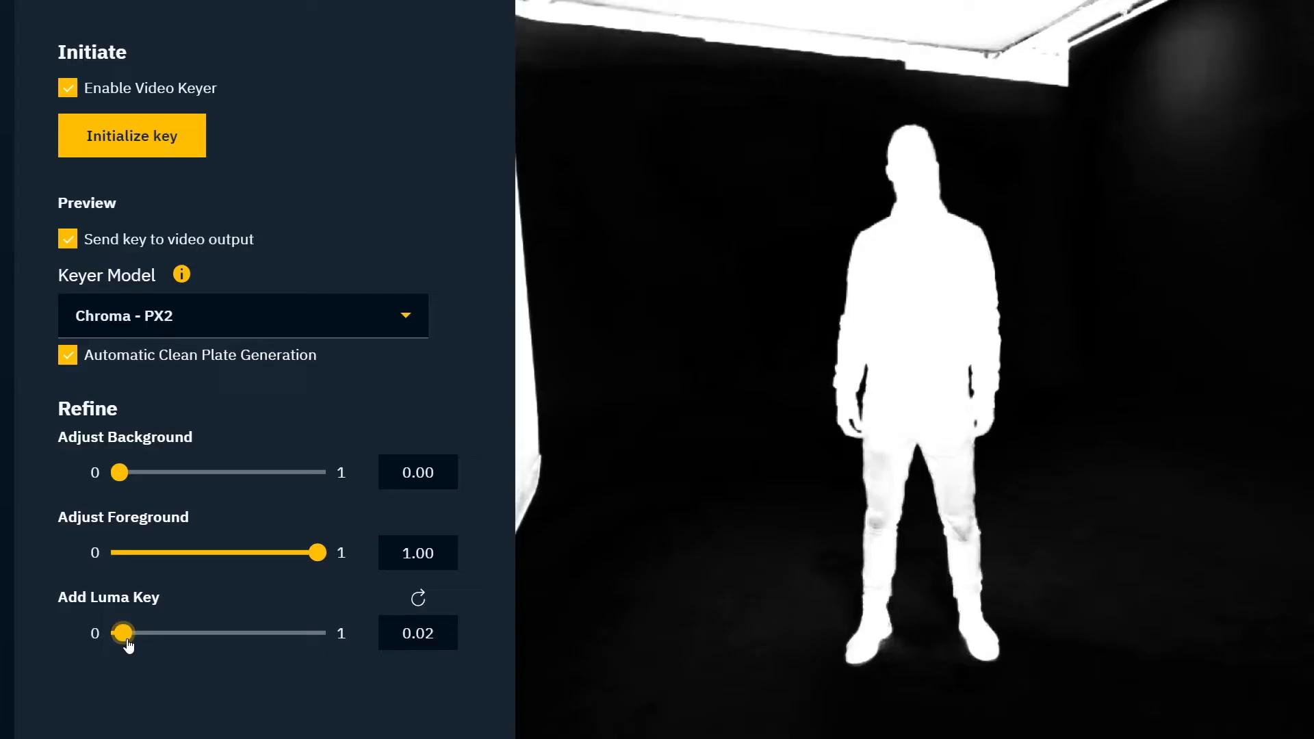
Set Add Luma Key to 0.24 and Adjust Background to 0.23 on A Cam's matte
left_click_drag(121, 632, 170, 633)
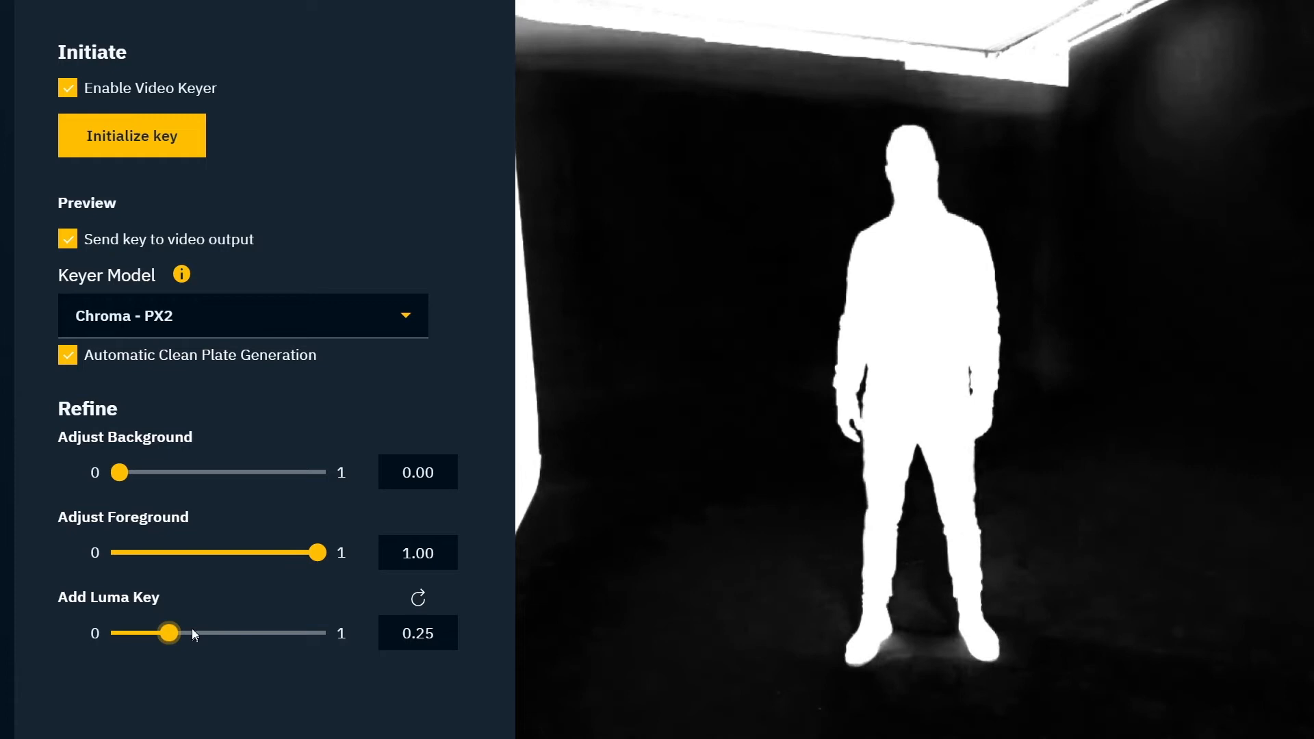
left_click_drag(117, 473, 151, 472)
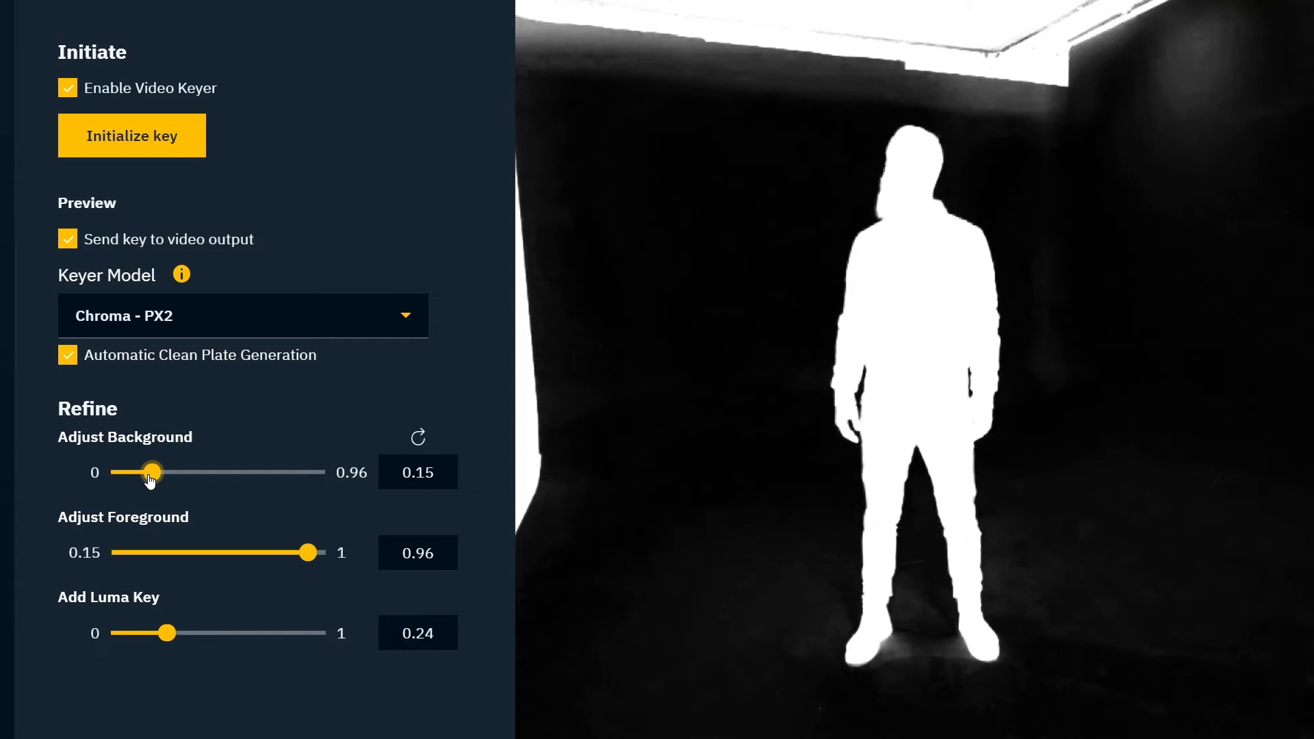
left_click_drag(151, 472, 126, 473)
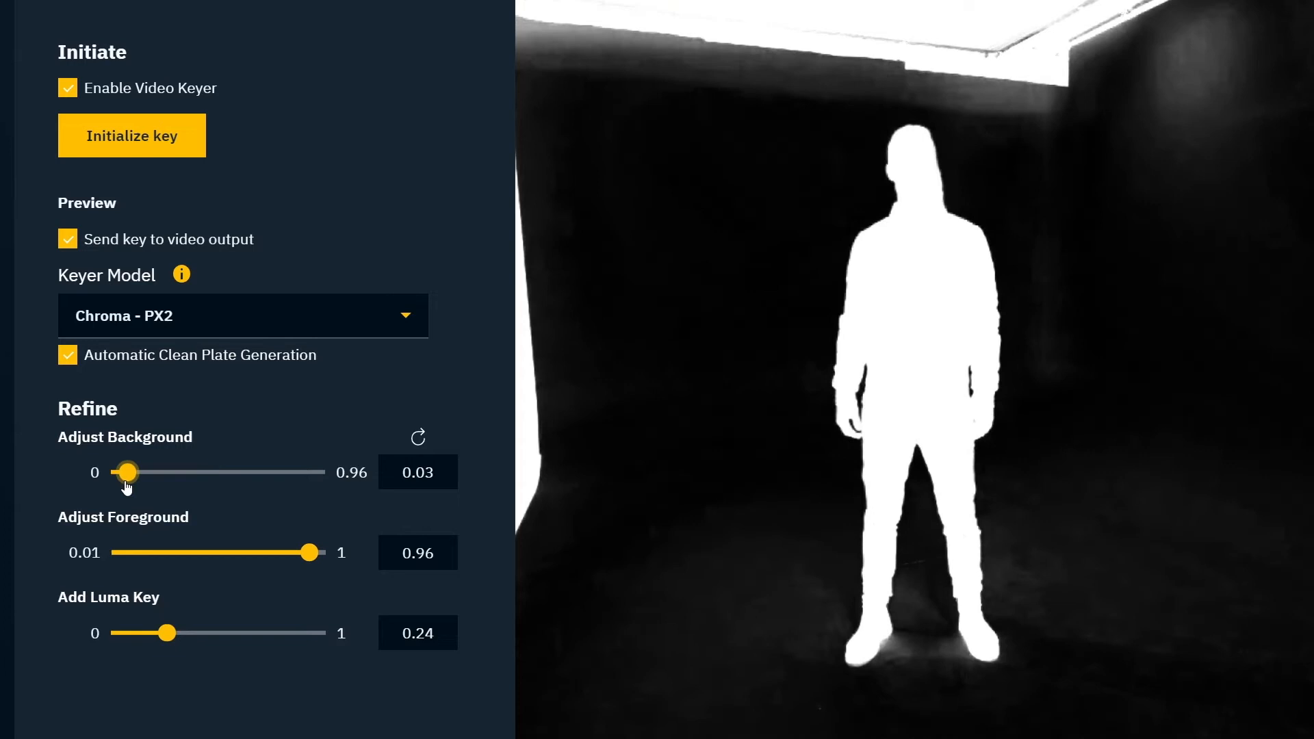
left_click_drag(128, 473, 167, 472)
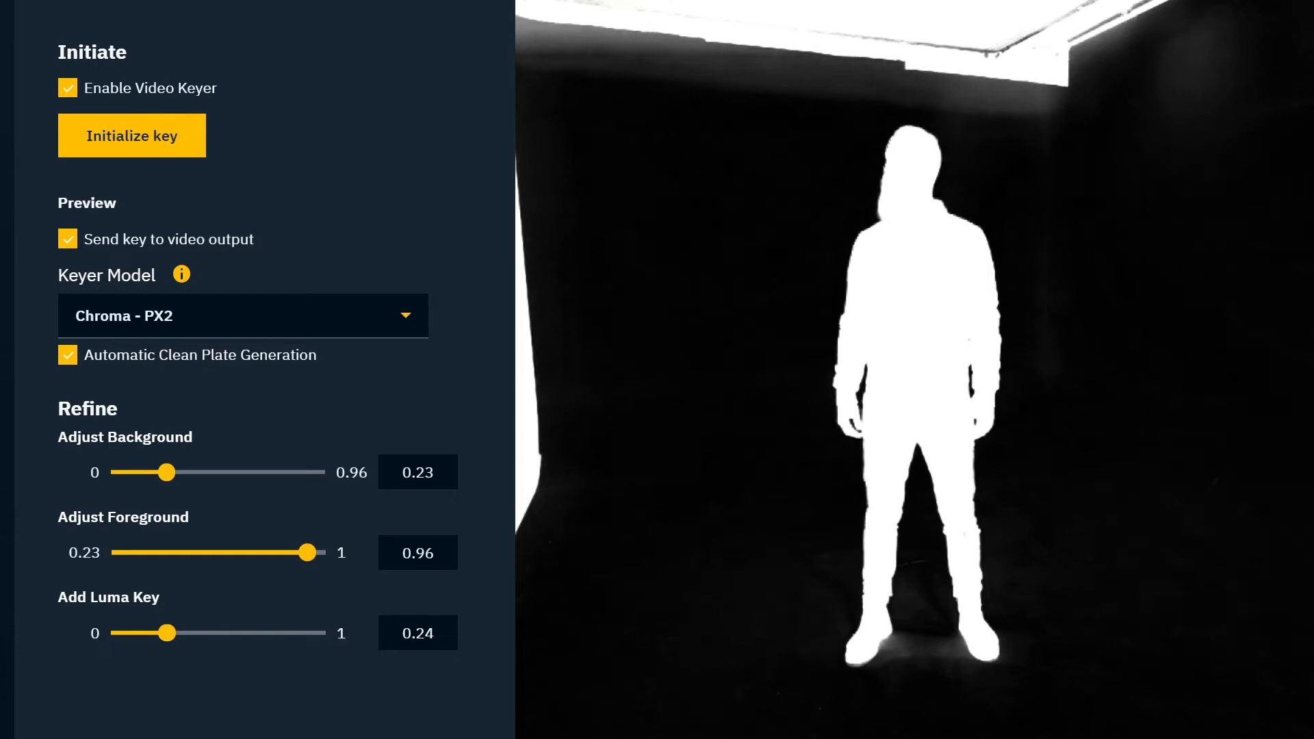
Watch the keyed talent composited into the virtual studio, then stop the live preview
left_click(68, 238)
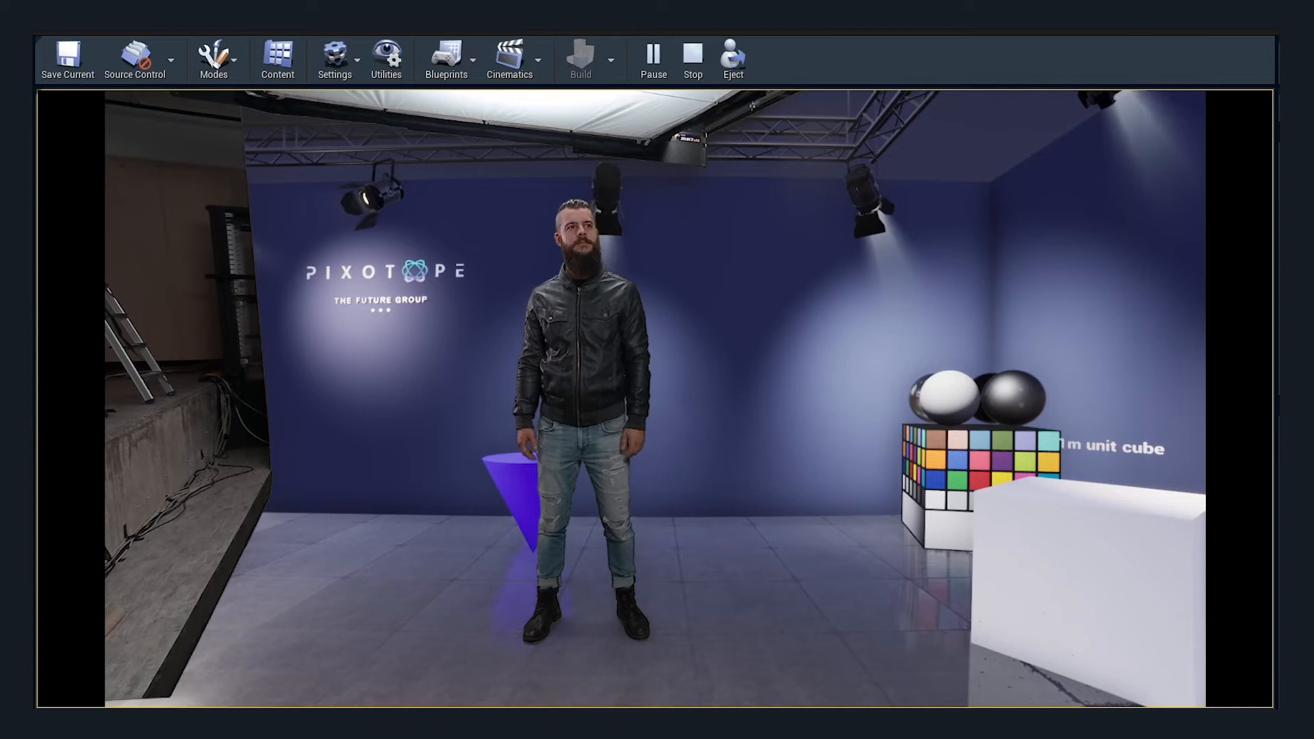
left_click(653, 55)
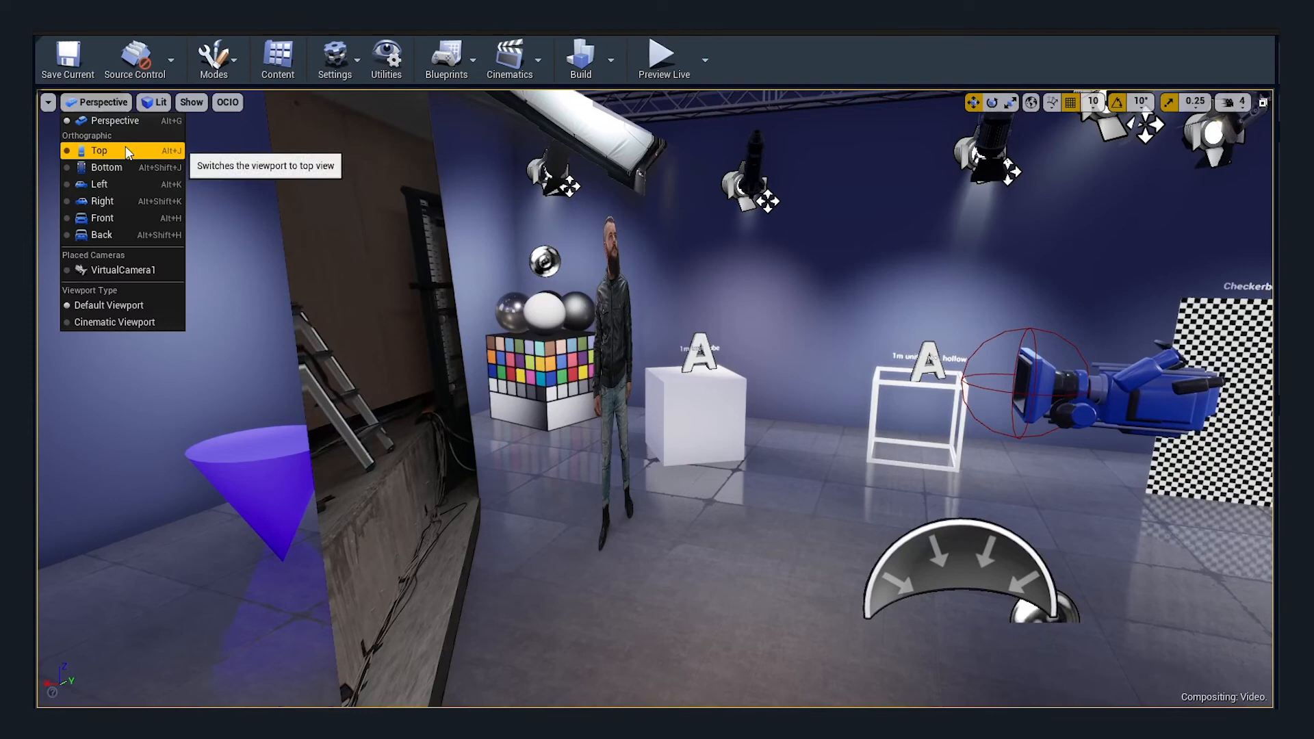
Switch the viewport to an orthographic Top view of the studio
left_click(98, 151)
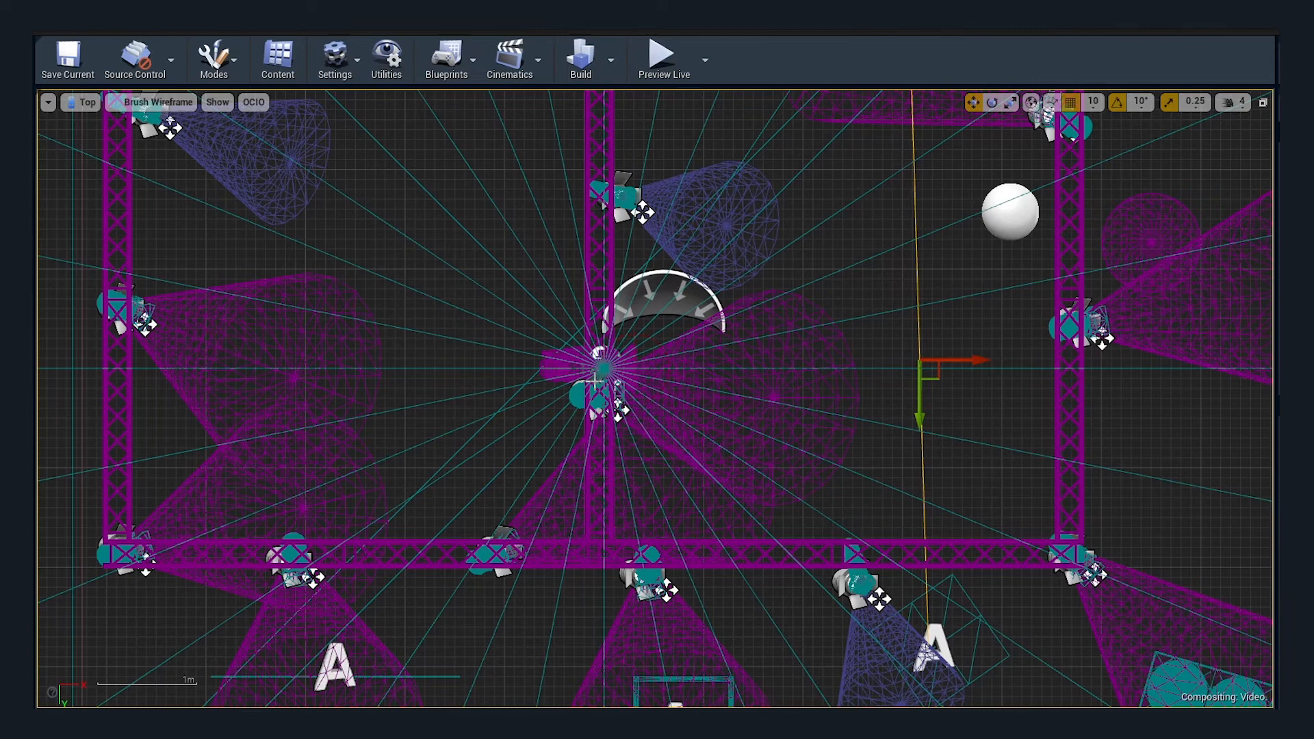
left_click(83, 101)
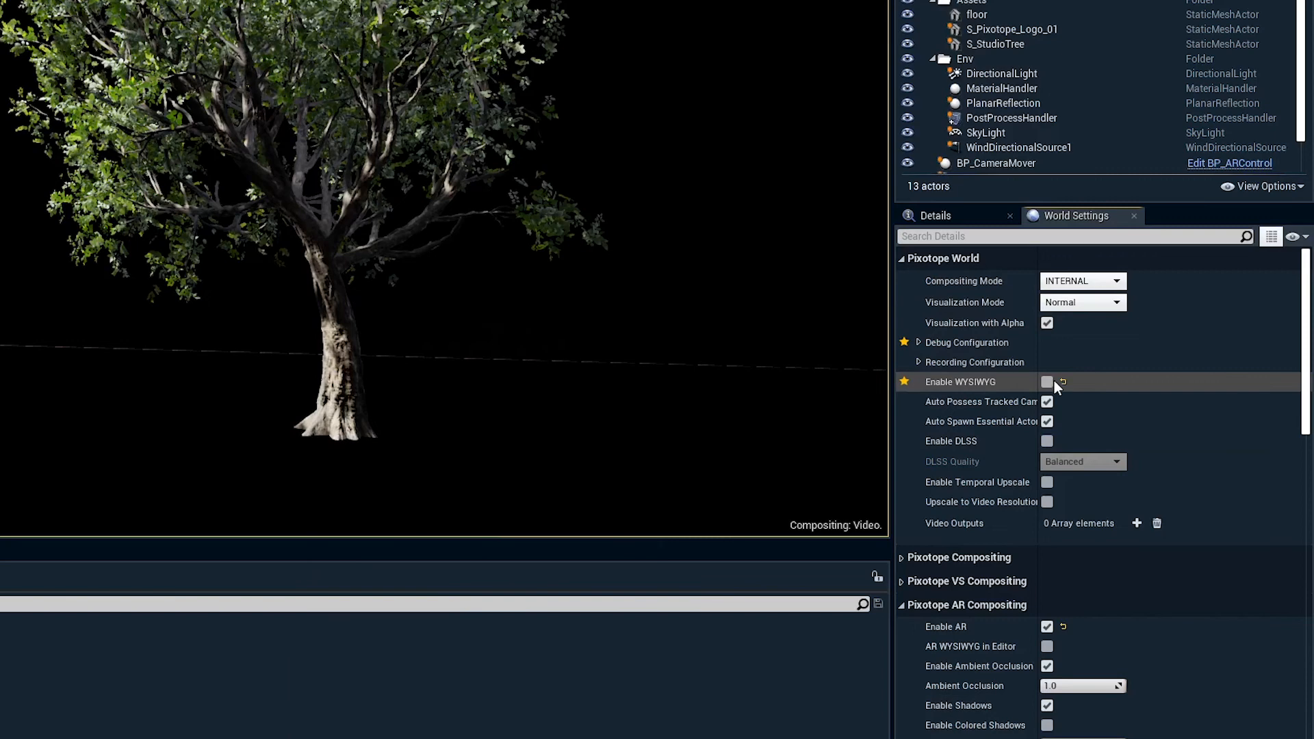
Tick AR WYSIWYG in Editor under Pixotope AR Compositing in World Settings
scroll("down", 3)
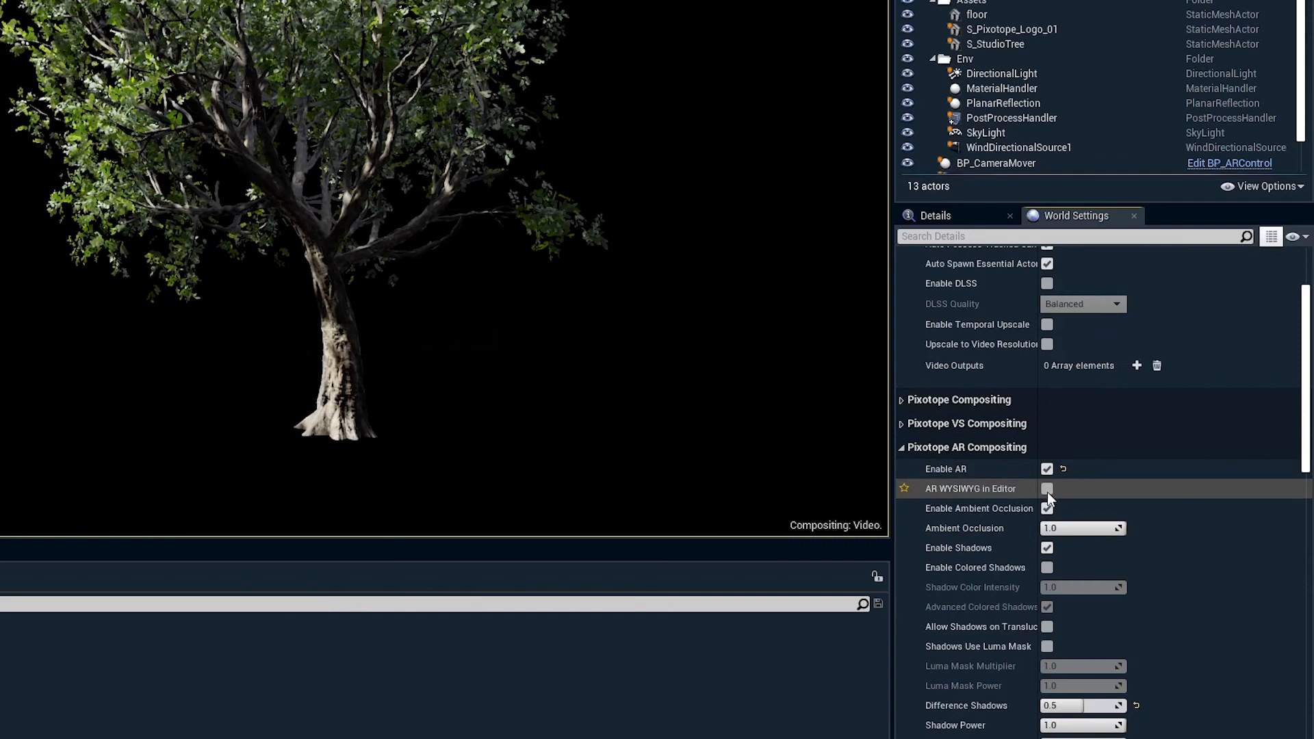
left_click(1047, 489)
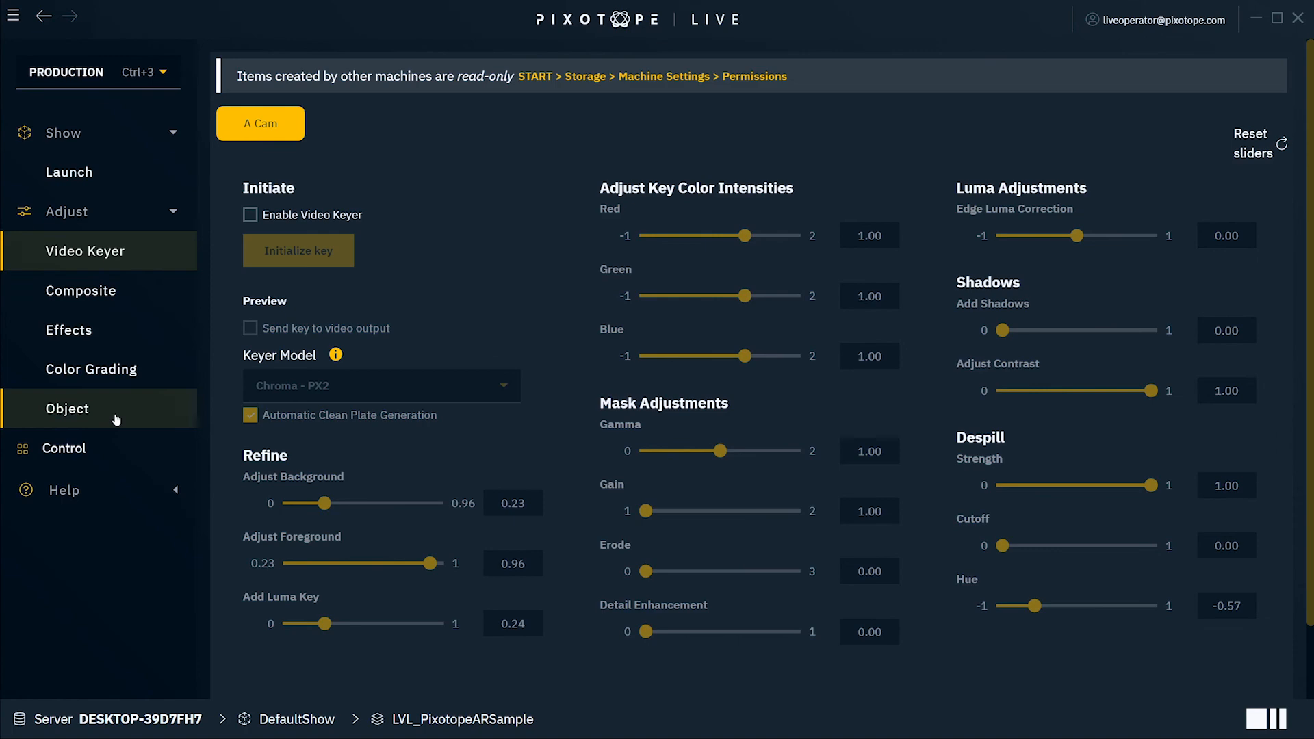
Show the tree's object transform and nudge Location Y by +10
left_click(67, 408)
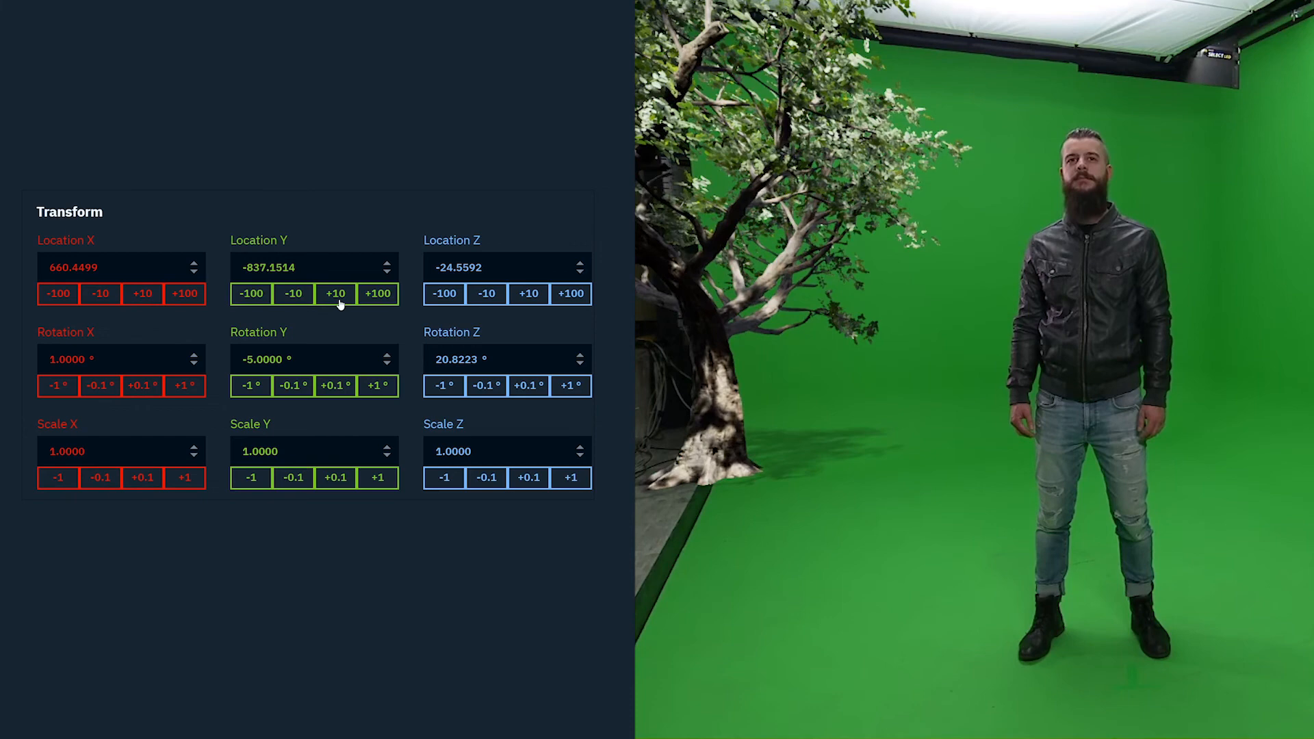
left_click(100, 293)
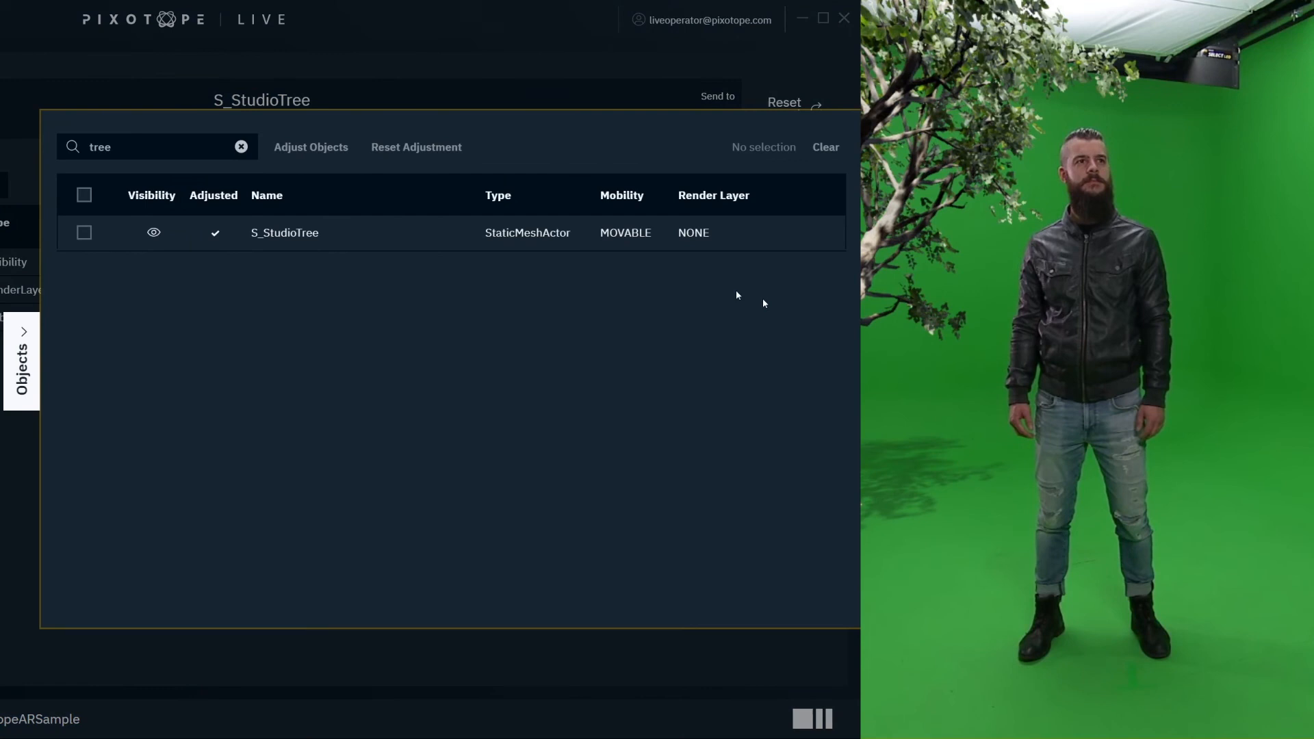
Find the tree, scale it to 2.5 beside the talent and rotate it about Z to -26.4°
type("dire")
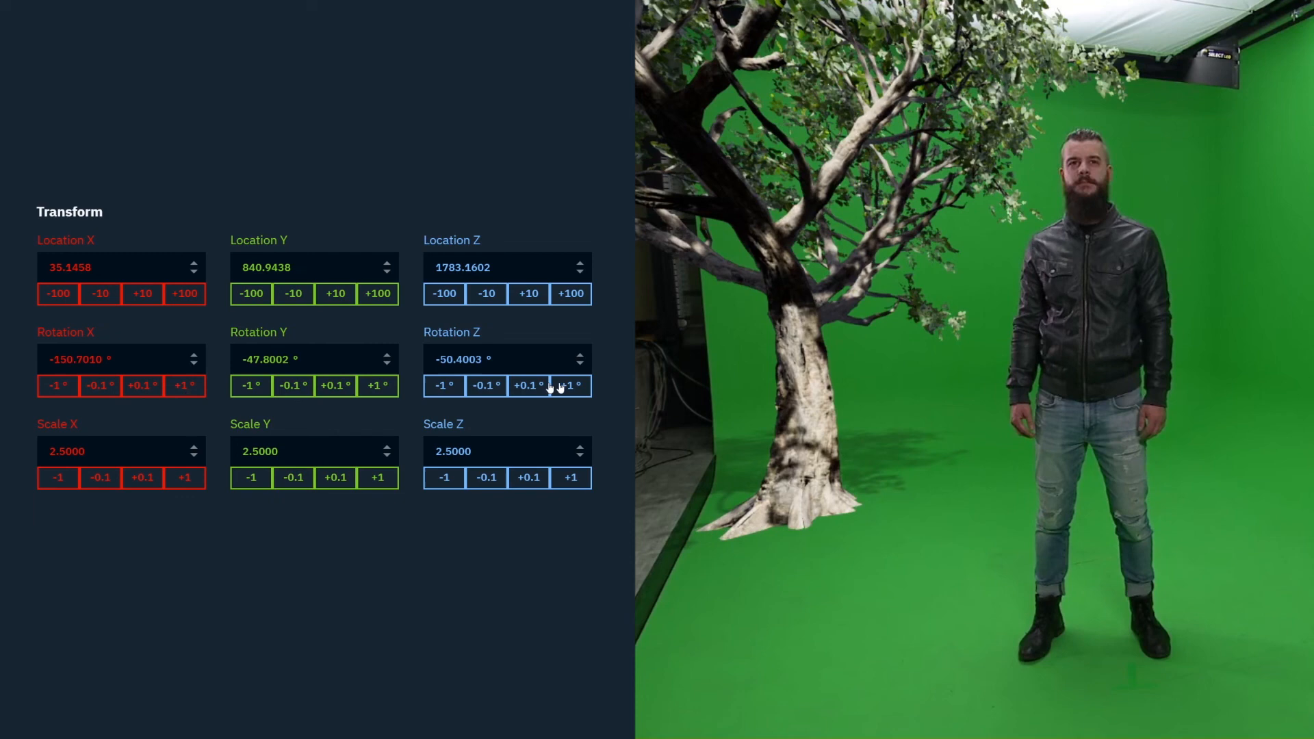
left_click(570, 386)
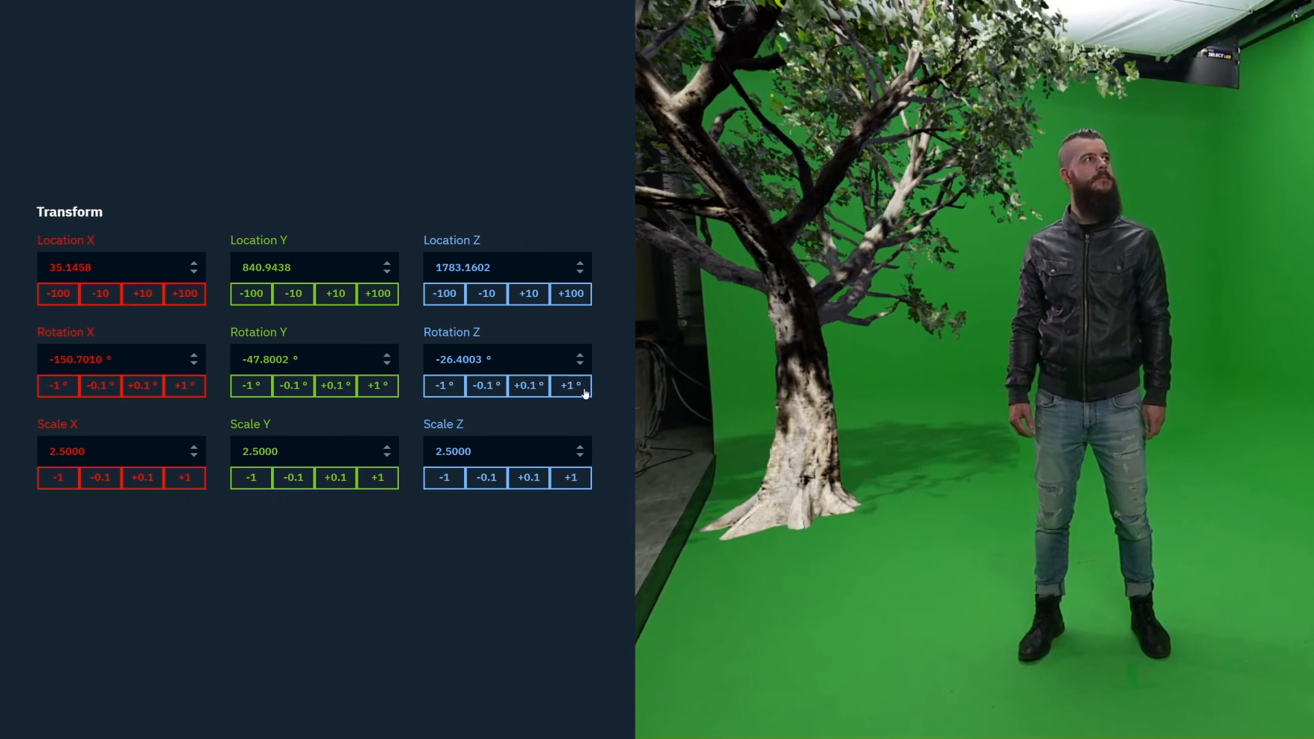